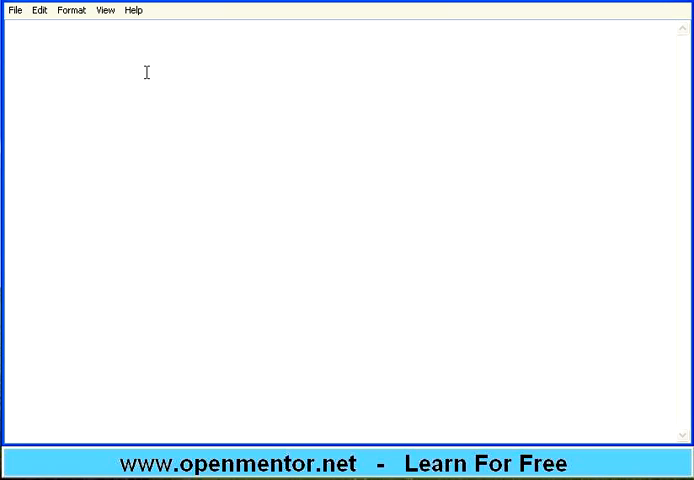
Write the headings 'Test Planning', 'Test Execution' and 'Test Bed Setup' on separate lines.
text(T)
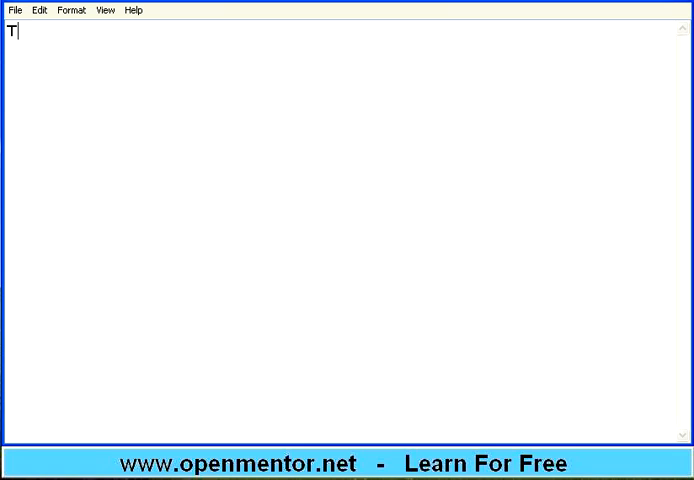
text(est Planning)
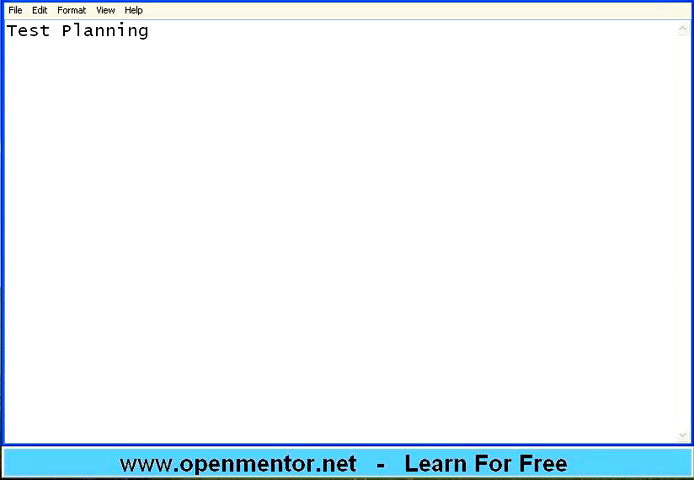
text(Test E)
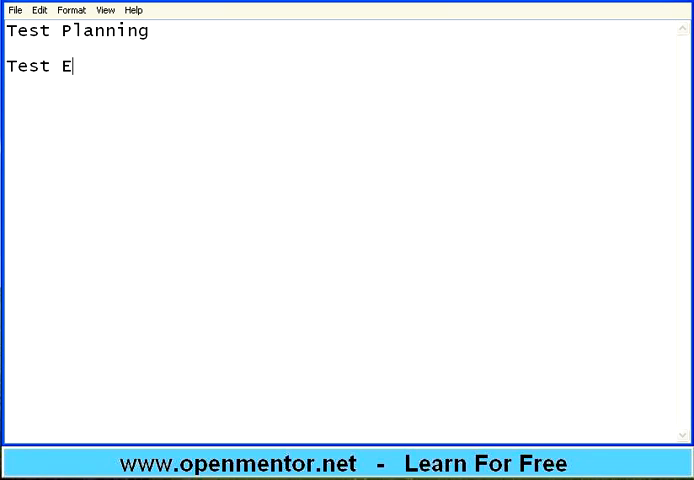
text(xecutio)
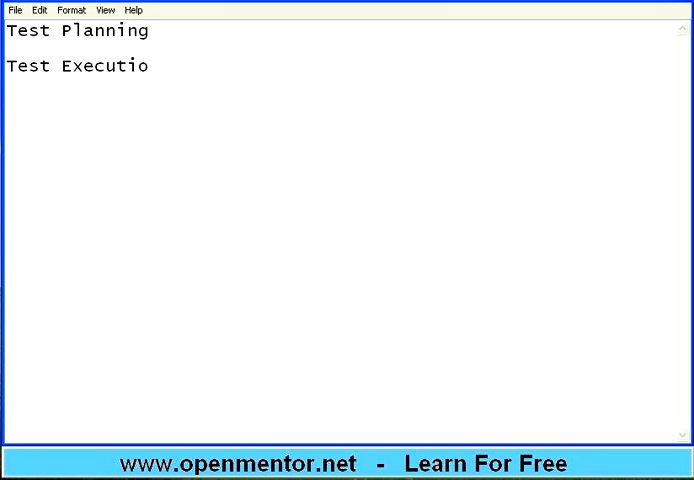
text(n)
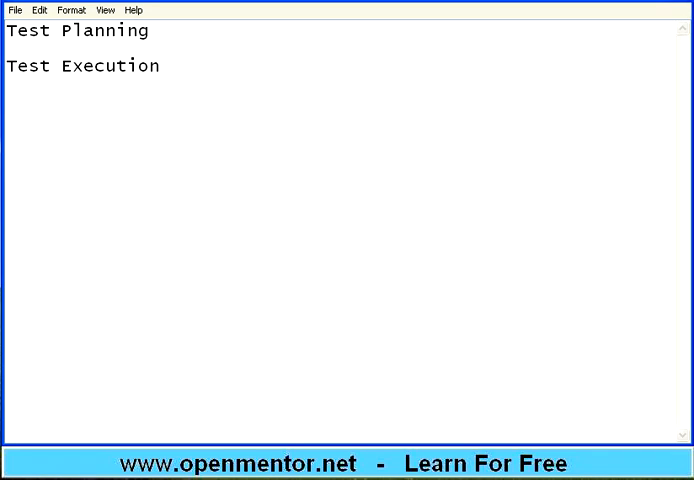
text(Test Bed Setu)
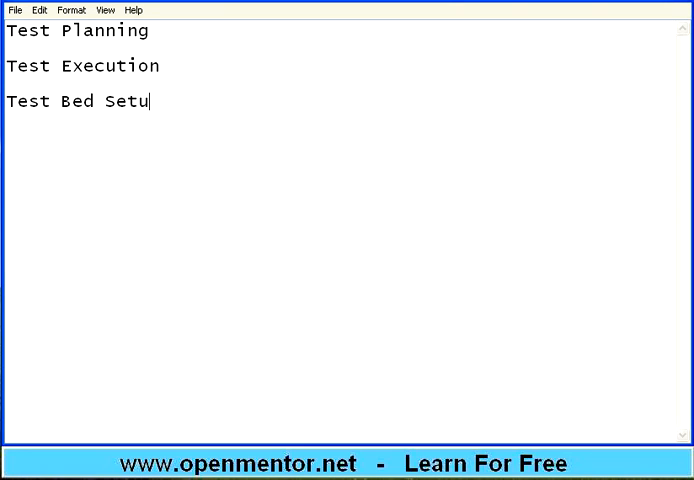
text(p)
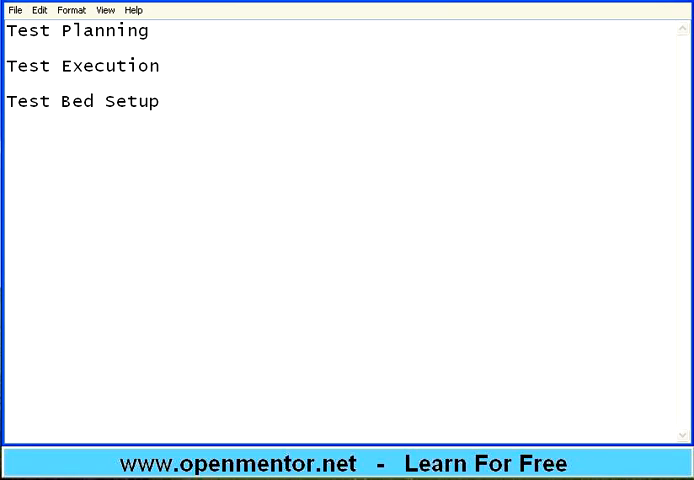
Write 'test environment' then 'desktop - MS Windows Vista' on the next line.
text(test envi)
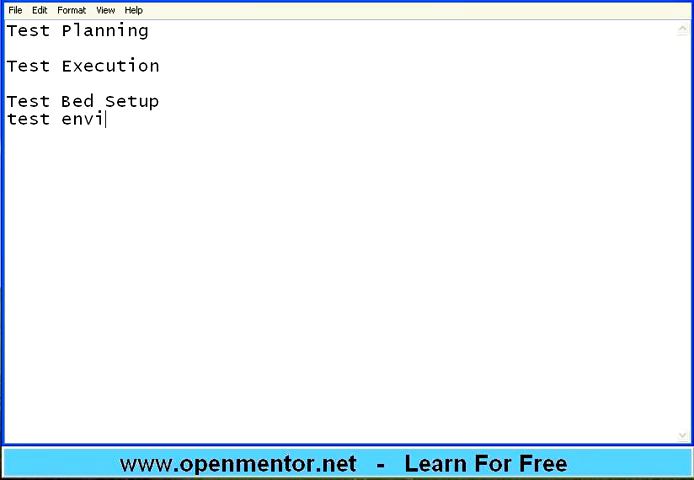
text(ronment)
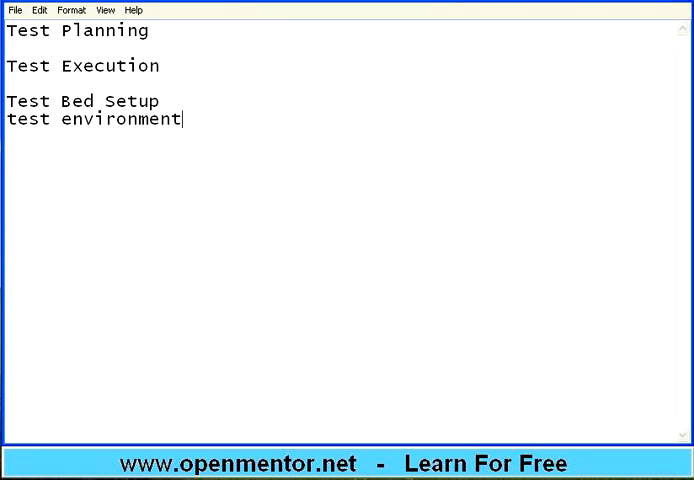
key(enter)
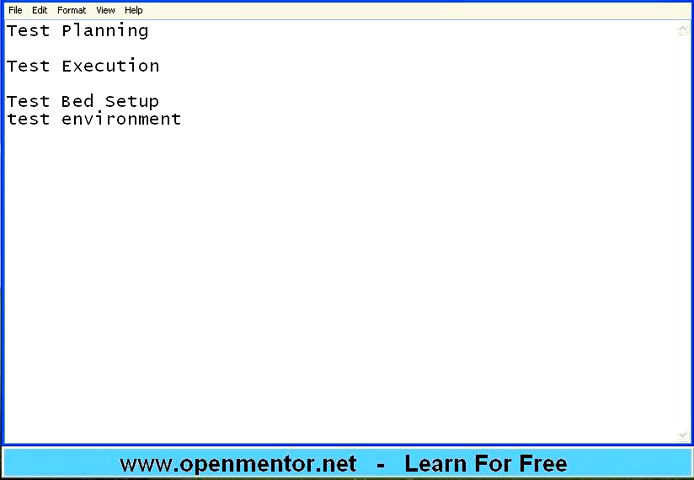
text(desktop -)
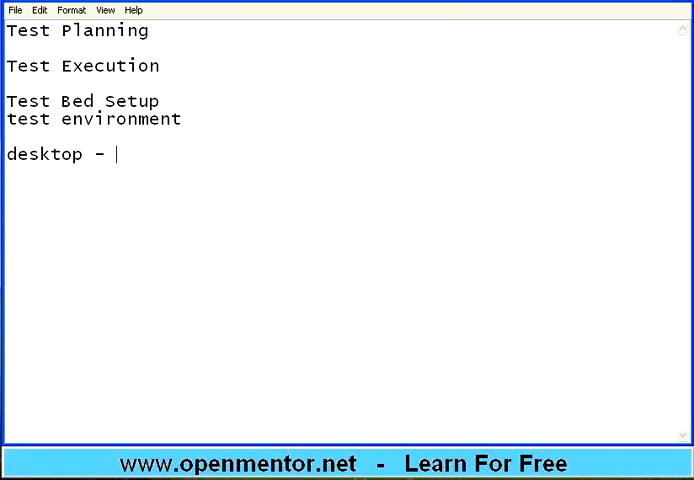
text(M)
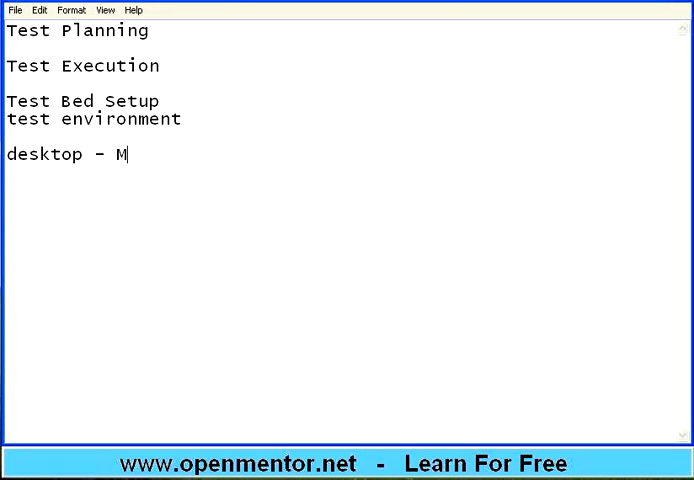
text(S Windows)
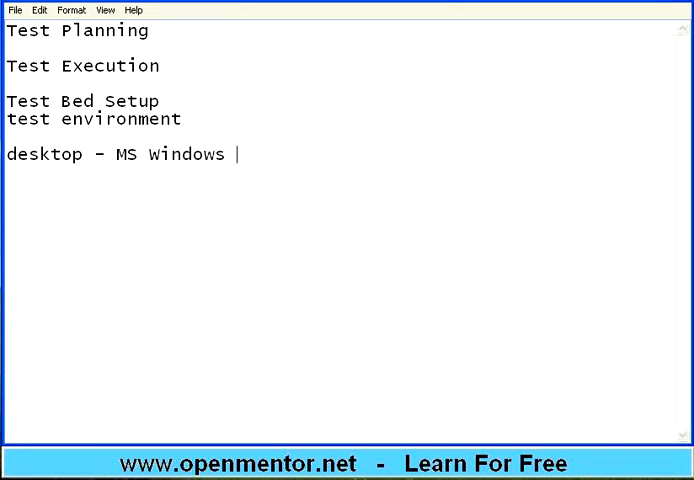
text(Vista)
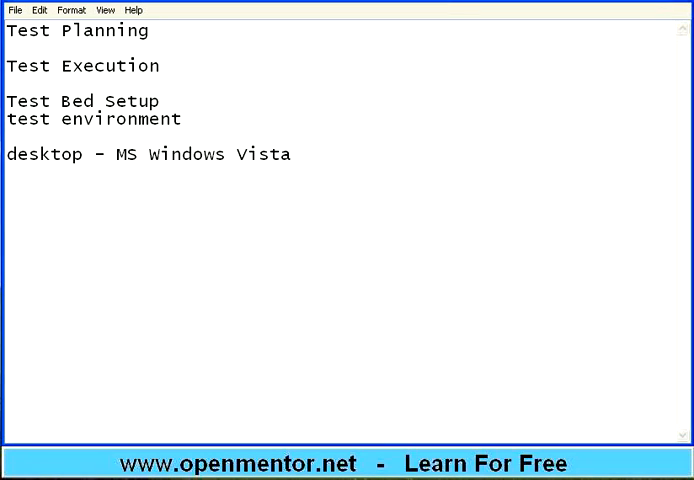
List fedora linux, apache tomcat x.y, mysql 5.0 and mem 4gb.
text(fedora linux)
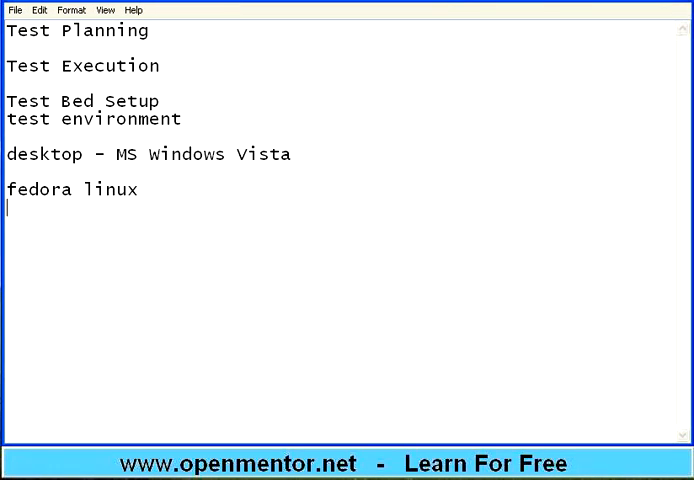
text(apache tomcat)
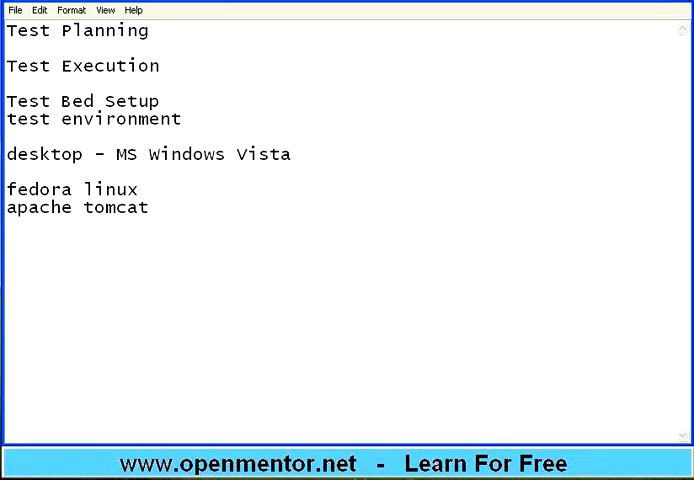
text(x.y)
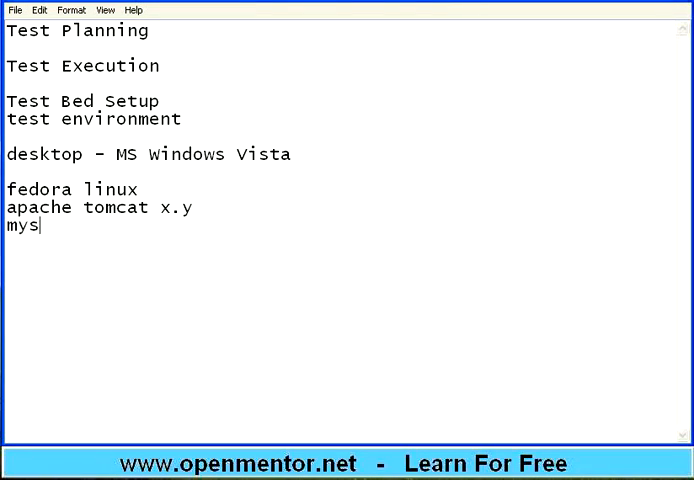
text(ql 5.0)
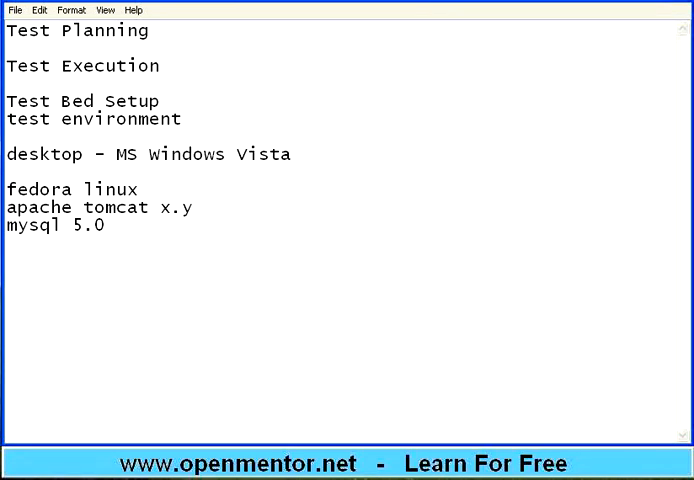
text(mem 4)
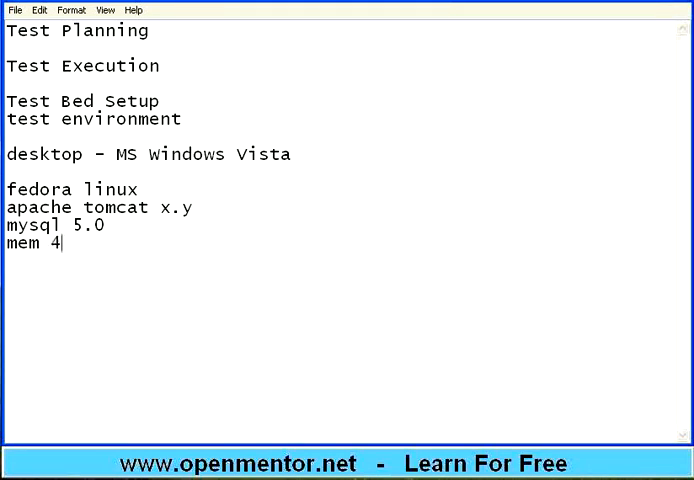
text(gb)
text(wash)
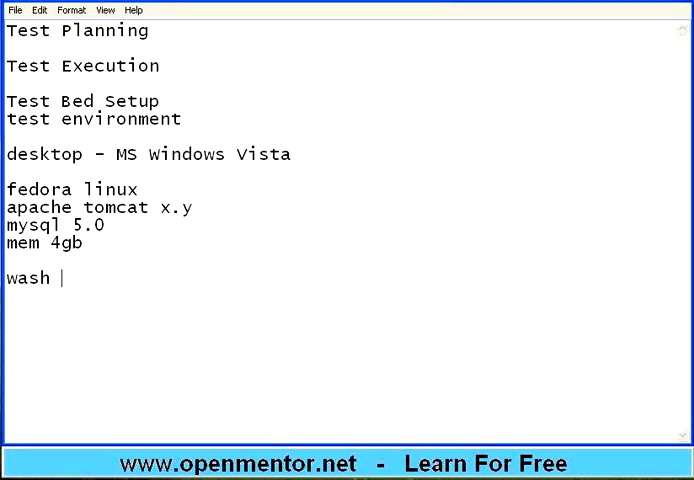
Finish the 'your hands before eating' analogy note.
text(your hands)
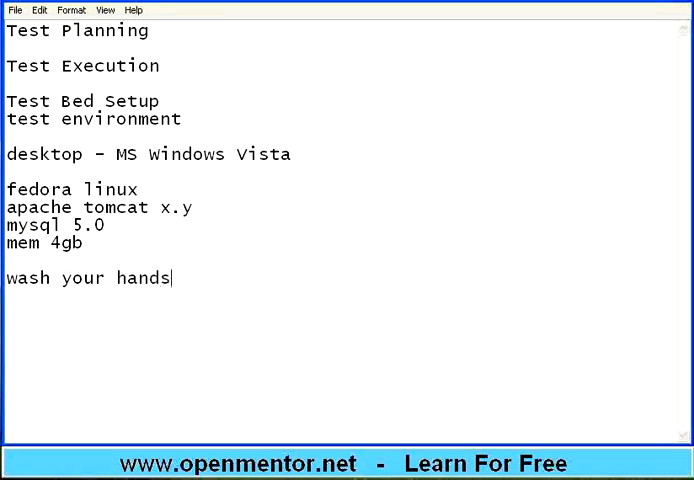
text(before e)
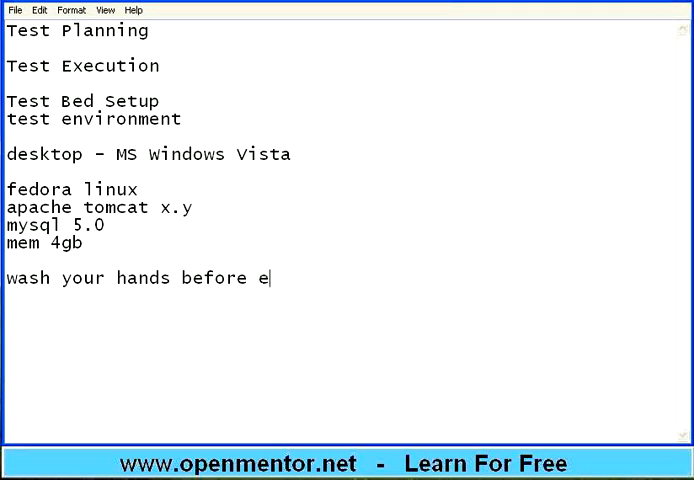
text(ating)
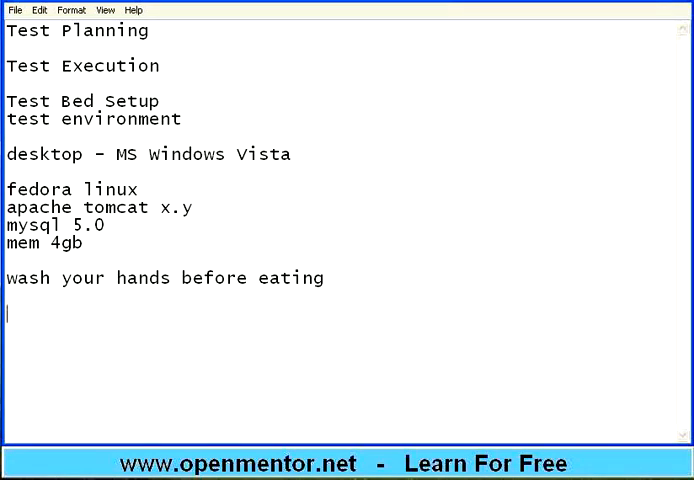
List the steps partition disk, format the disk, install os, then install other software and test.
text(par)
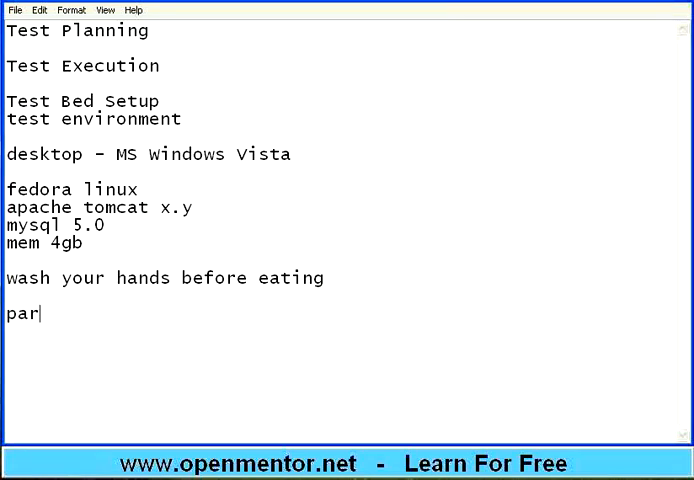
text(tition disk)
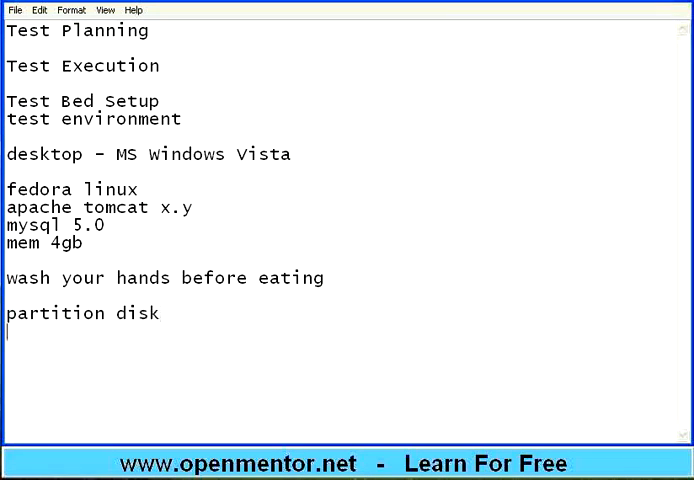
text(format the)
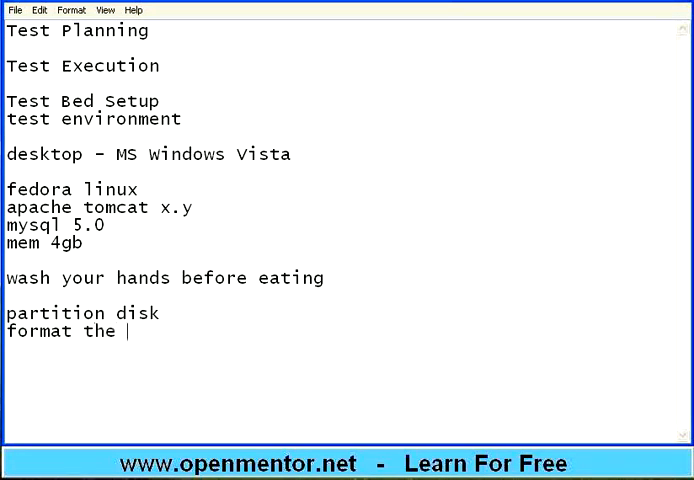
text(disk)
text(install os)
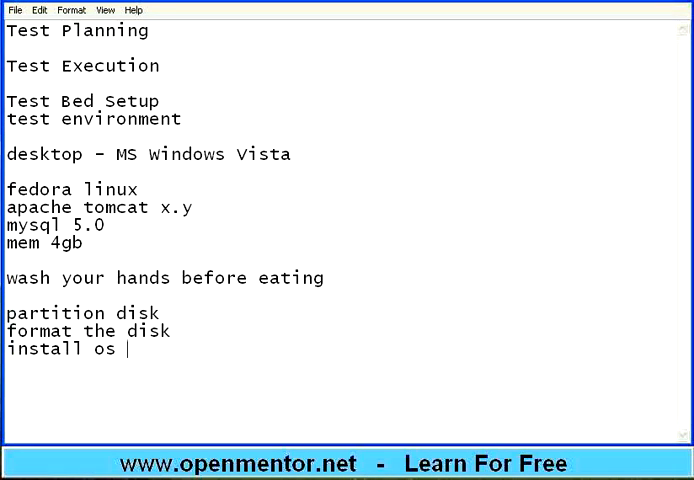
text(and then i)
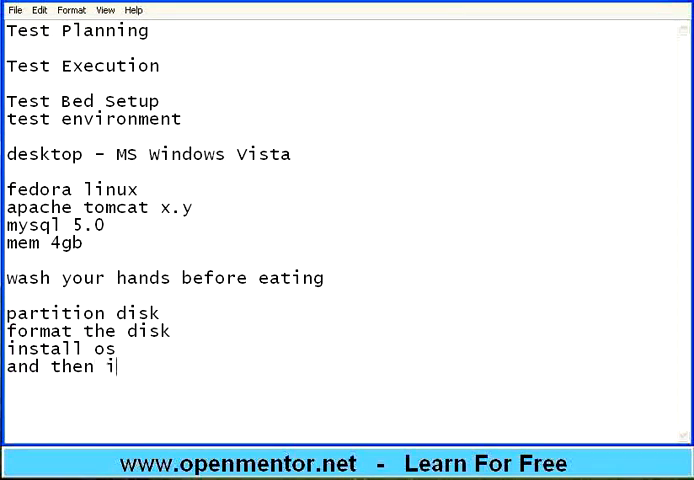
text(nstall othe)
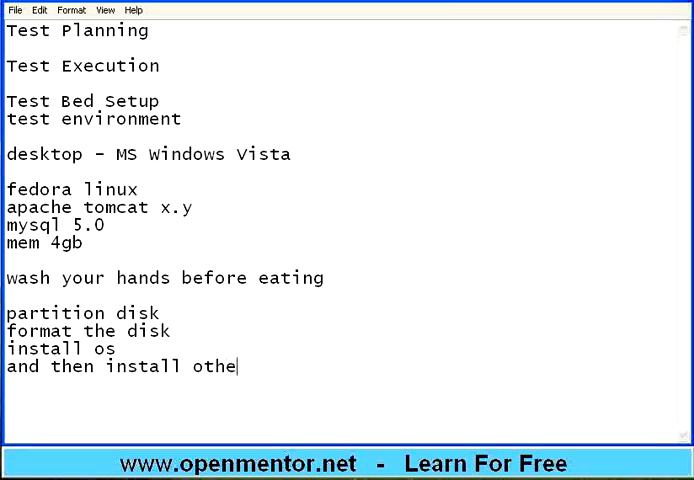
text(r software)
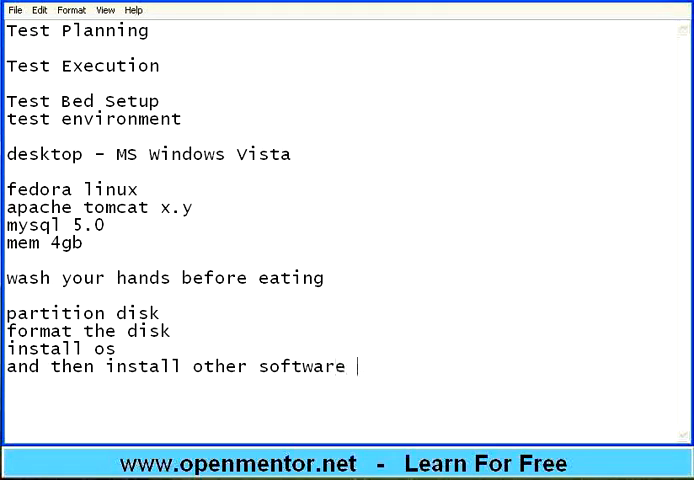
text(and test)
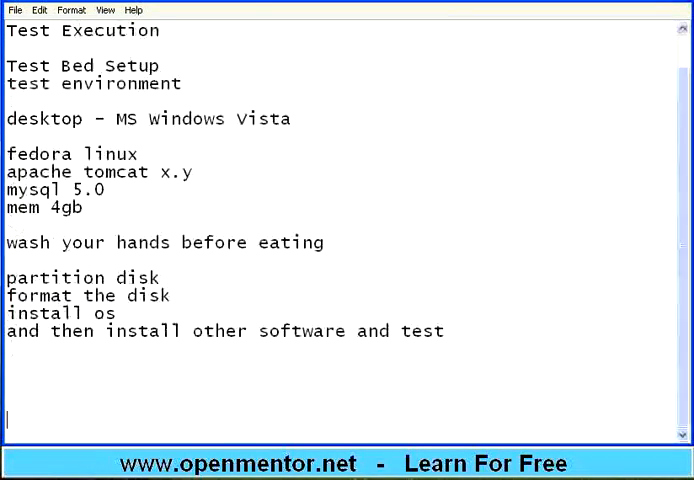
Add the note 'start clean' on a new line below the disk setup steps.
scroll(down, 3)
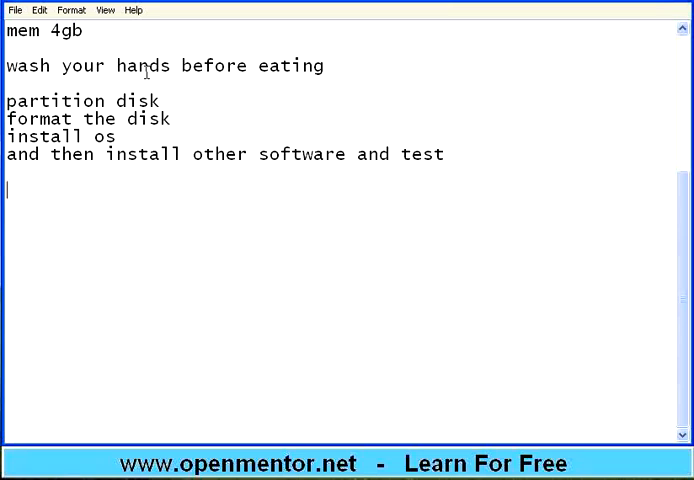
text(start cle)
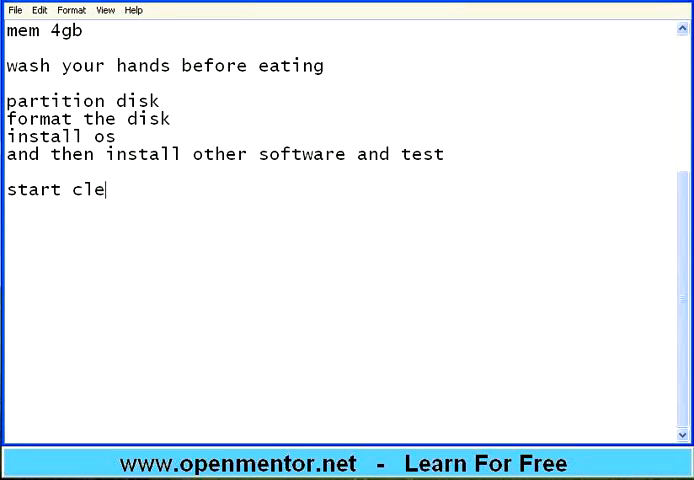
key(enter)
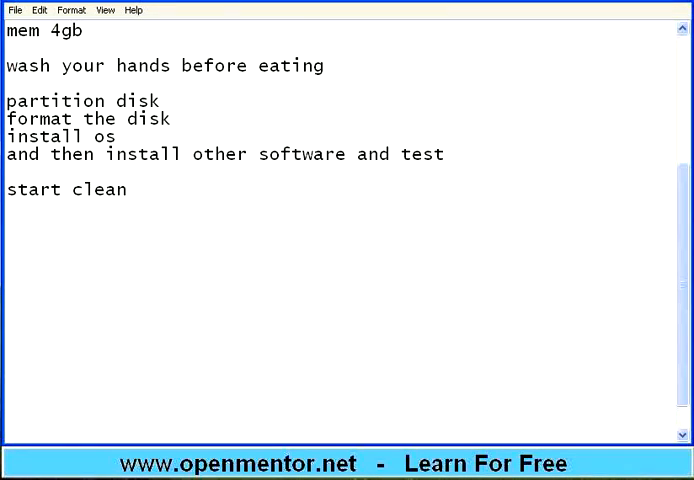
Note 'hardware and software config', 'must exactly match with what customer wants', and 'make a checklist'.
text(h)
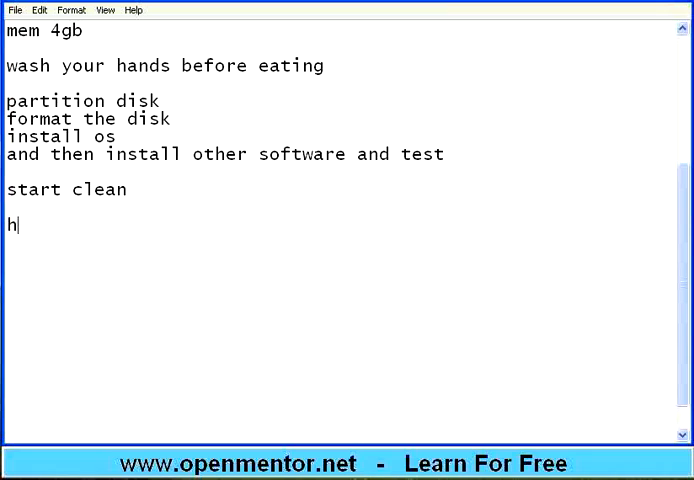
text(ardware and)
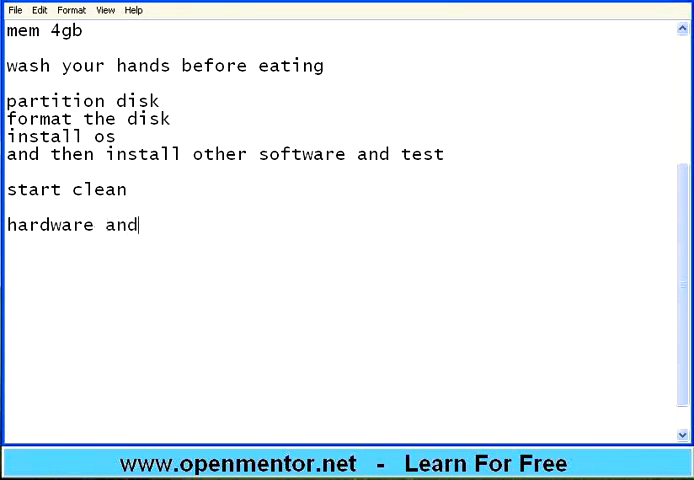
text(software config)
text(m)
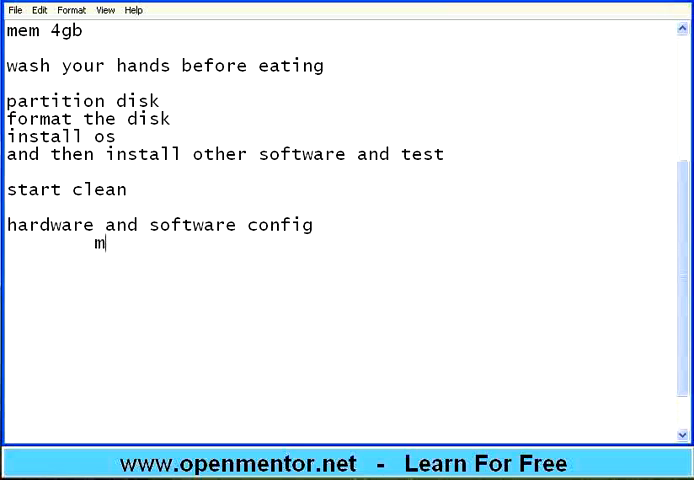
text(ust exactly)
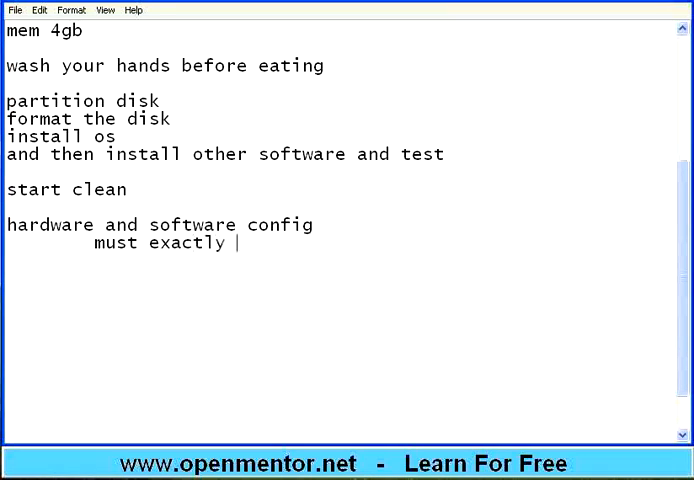
text(matc)
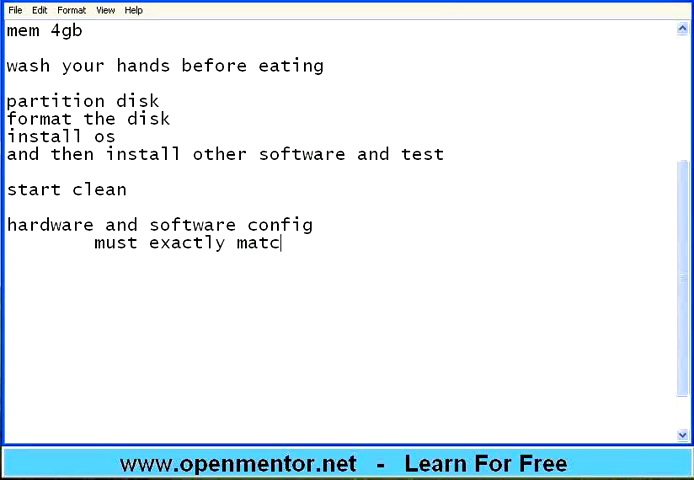
text(h with what c)
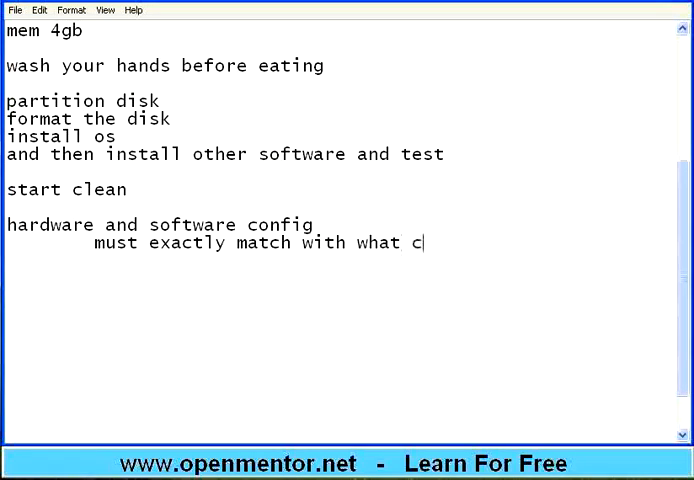
text(ustomer wants)
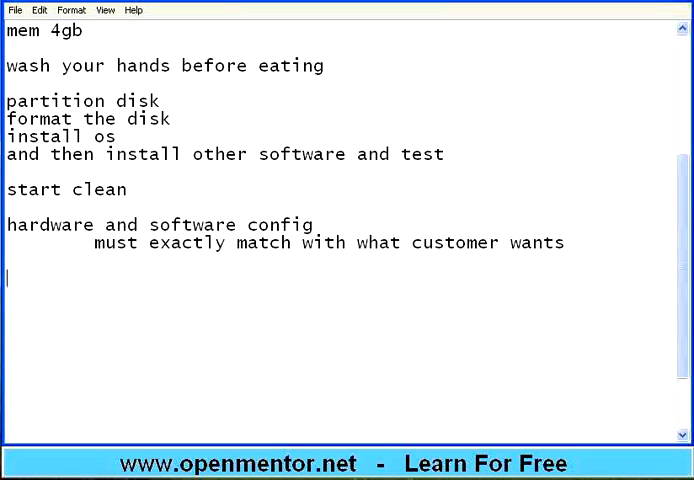
text(make a)
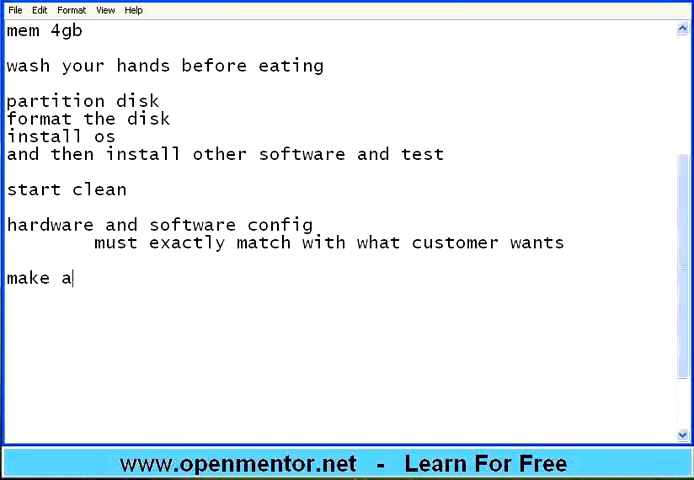
text(checklist)
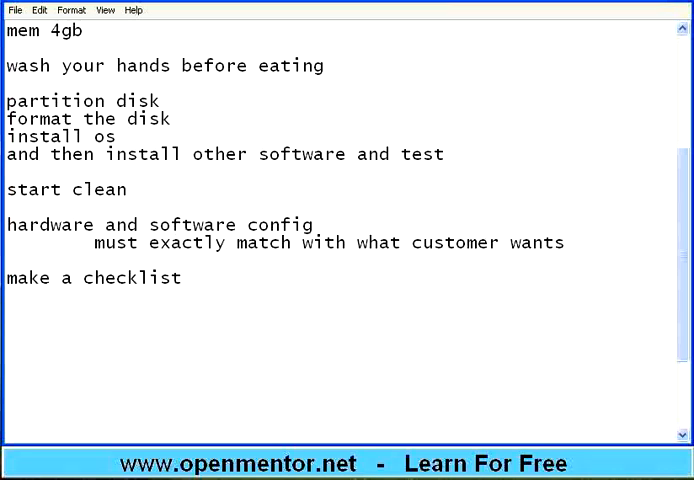
List checklist items processor, memory, hdd, nw bandwidth, os, os patches/service packs.
text(process)
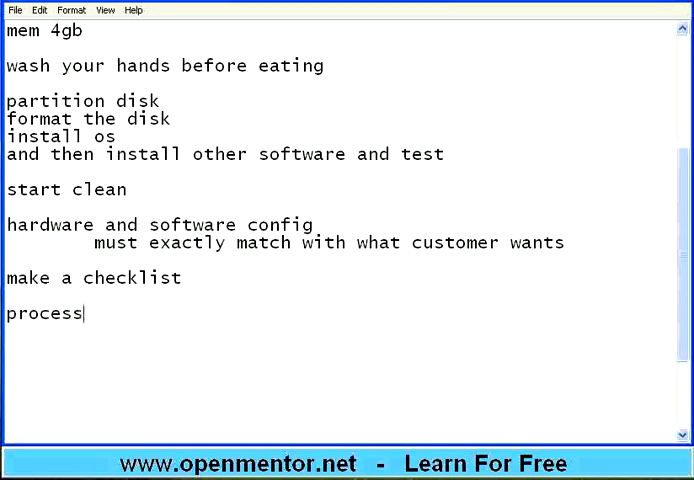
text(or)
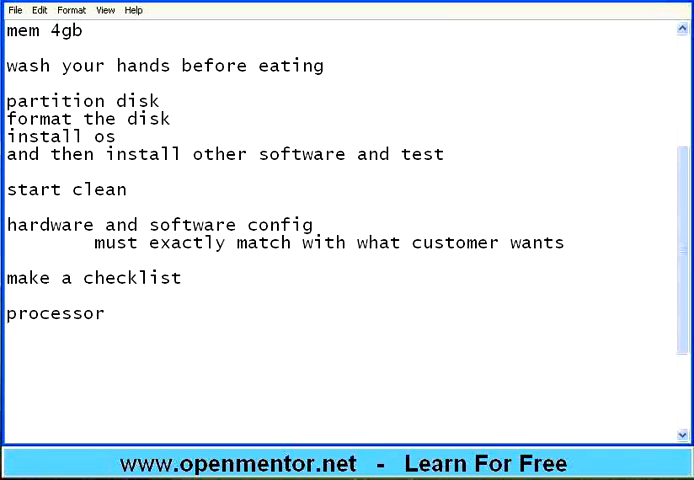
text(memory)
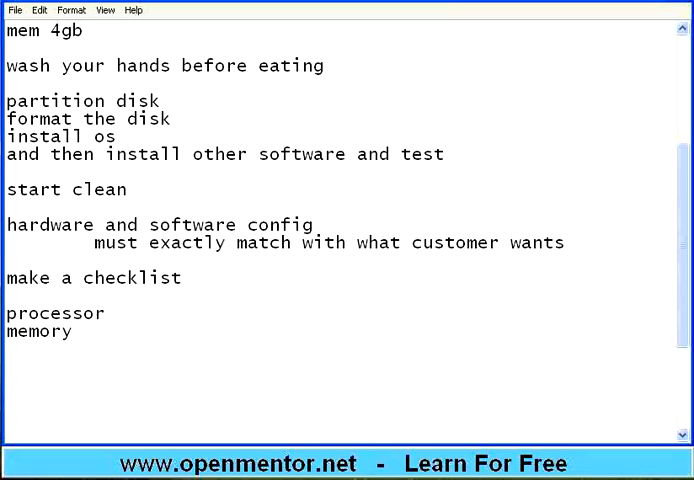
text(had)
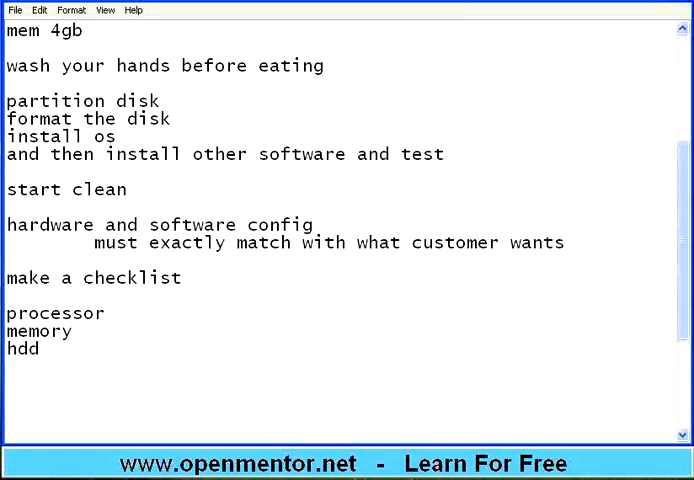
text(nw bandwi)
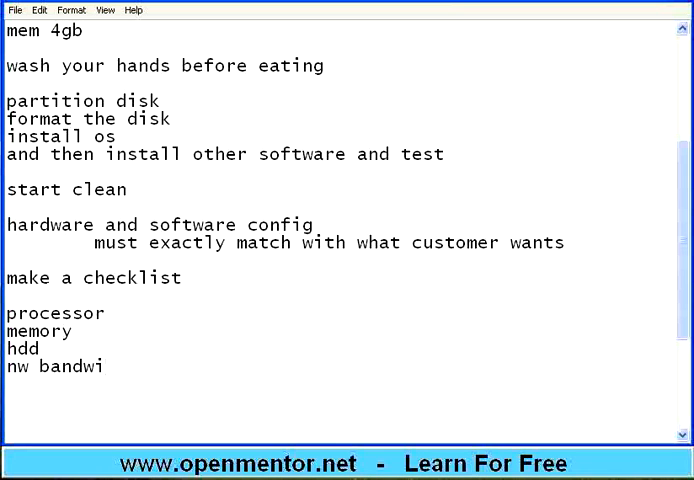
text(dth)
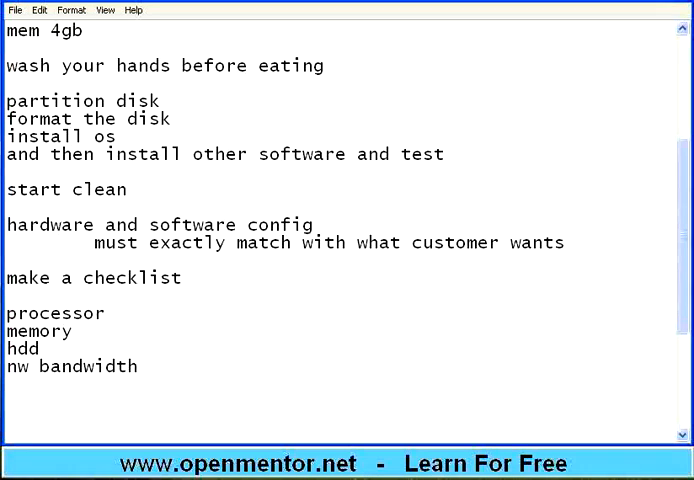
text(os)
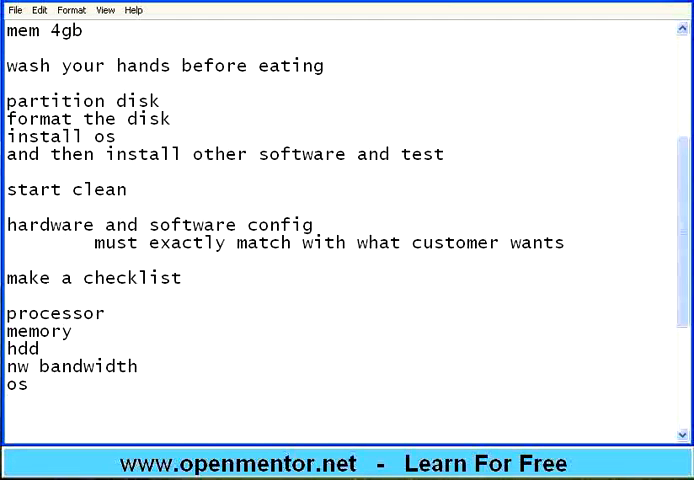
text(os patches)
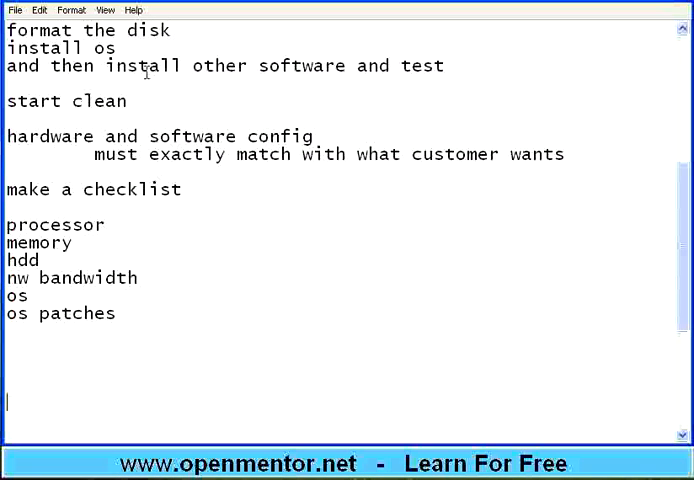
text(/s)
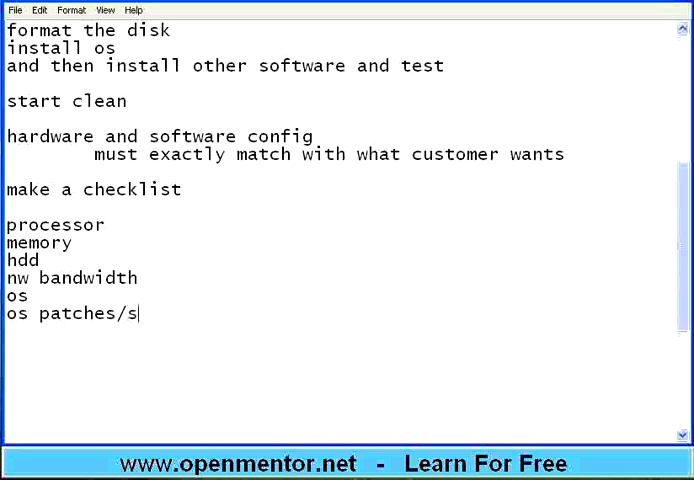
text(ervice packs)
text(d)
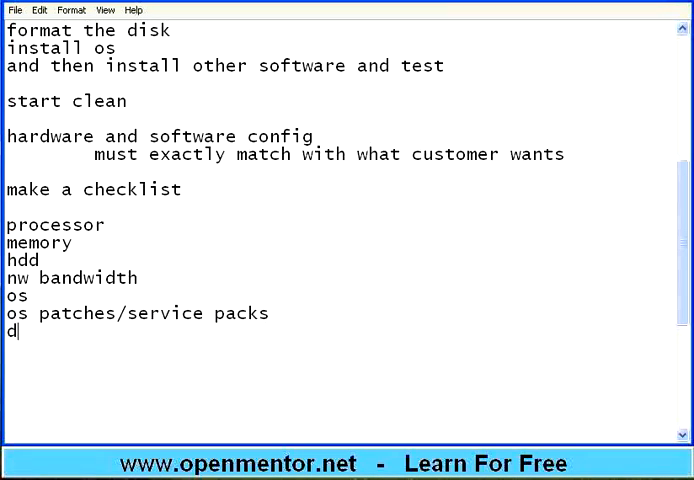
Add webserver, jdbc/odbc driver and other apps to the checklist.
text(b)
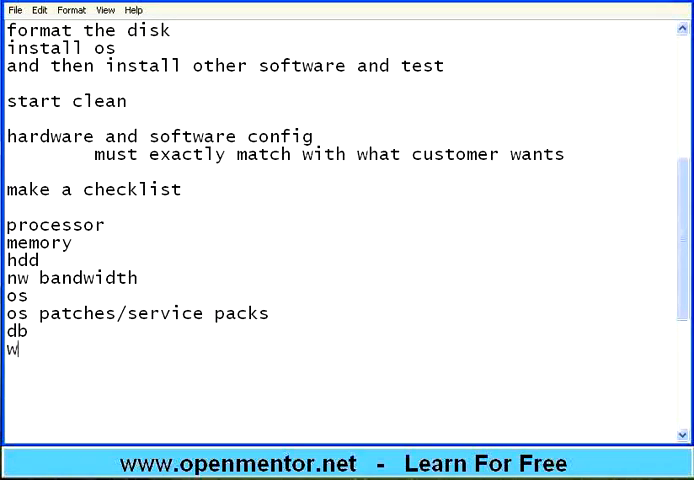
text(ebser)
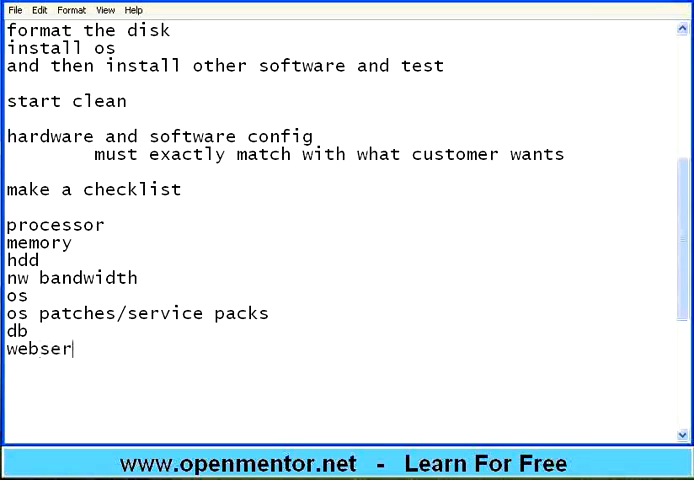
text(ver)
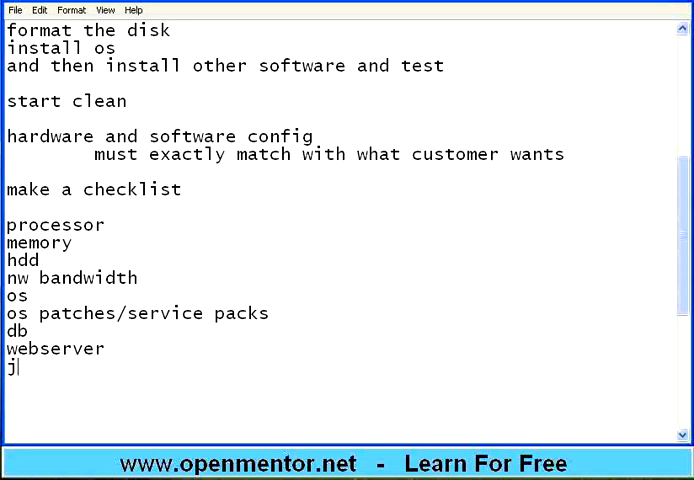
text(dbc/odb)
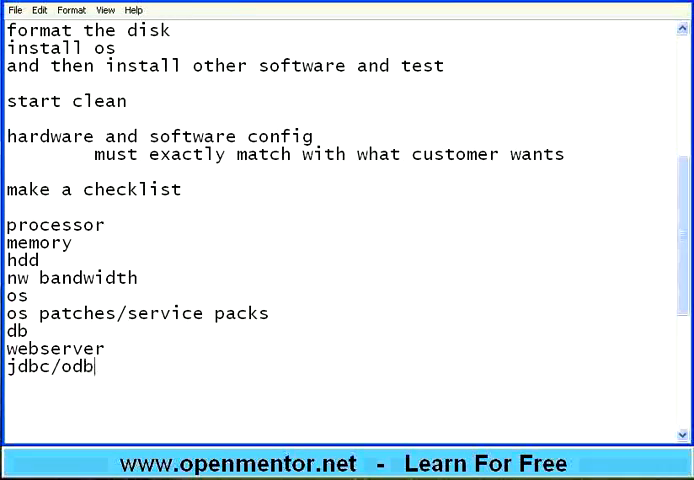
text(c driver)
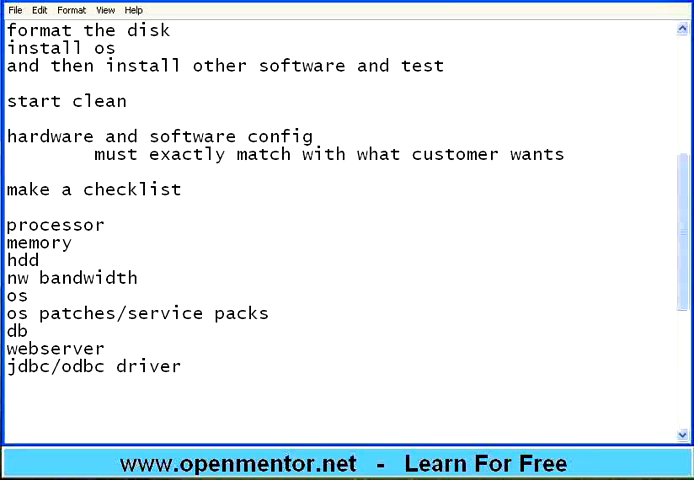
text(o)
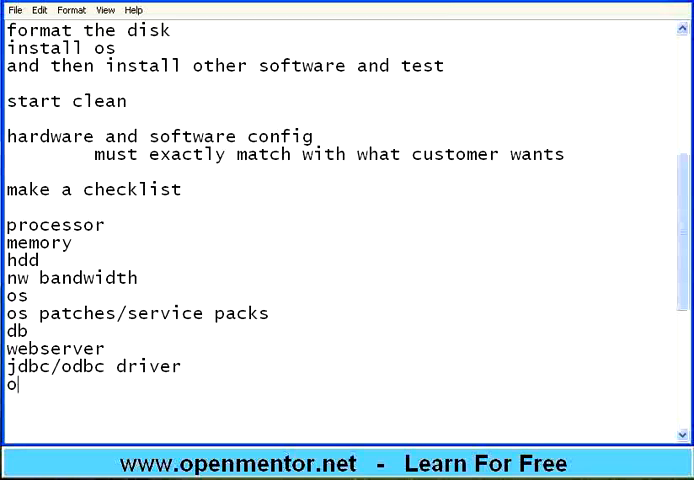
text(ther apps)
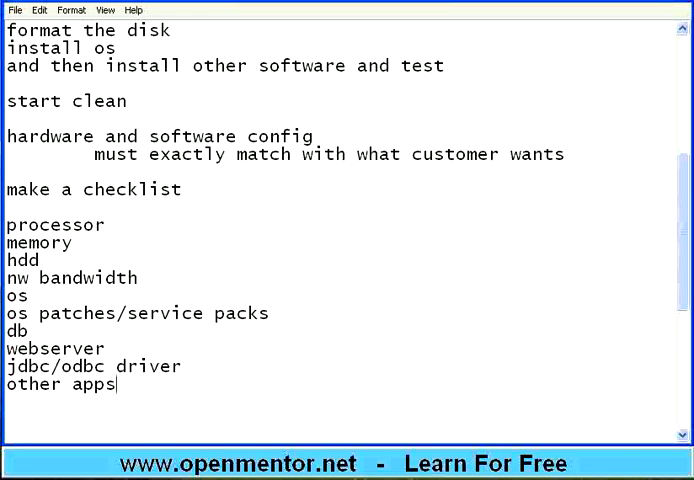
Add 'INCLUDING VERSIONS' and the line '25 testers need test machines'.
key(Enter)
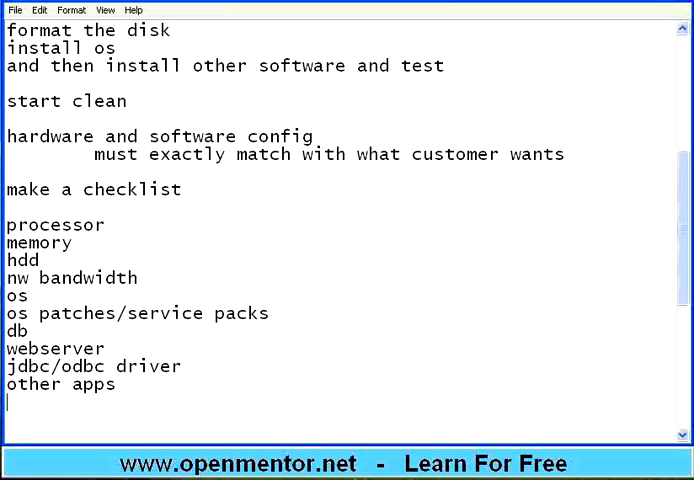
text(INCLUDING VERSIONS)
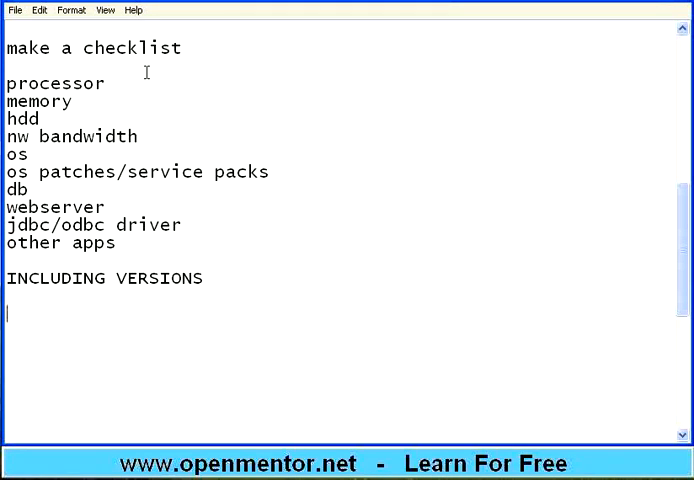
text(25 testers need)
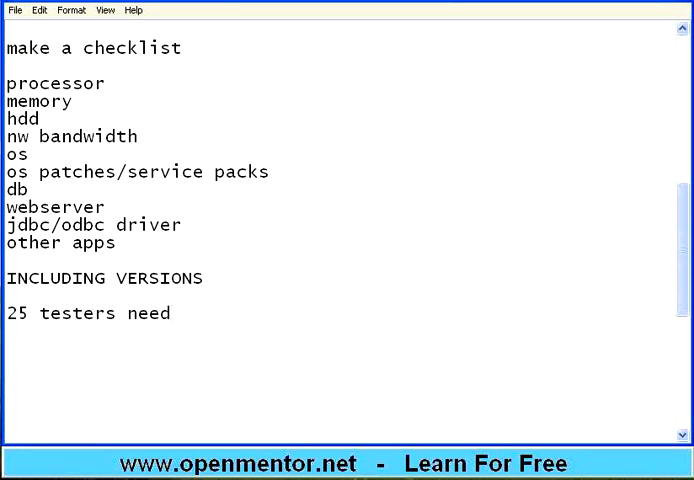
text(test mac)
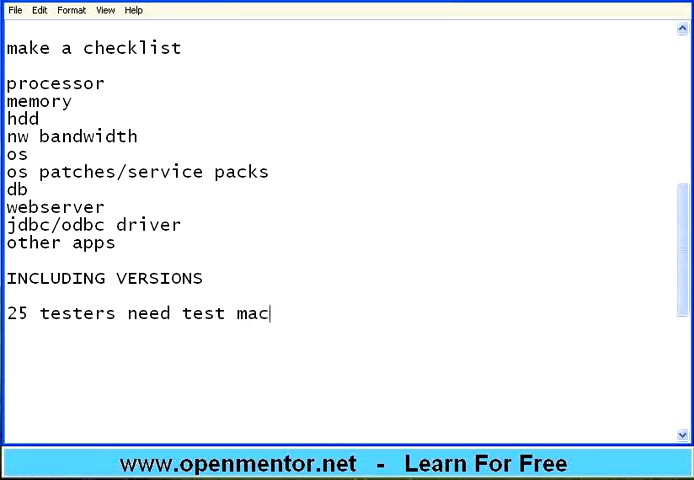
text(hines)
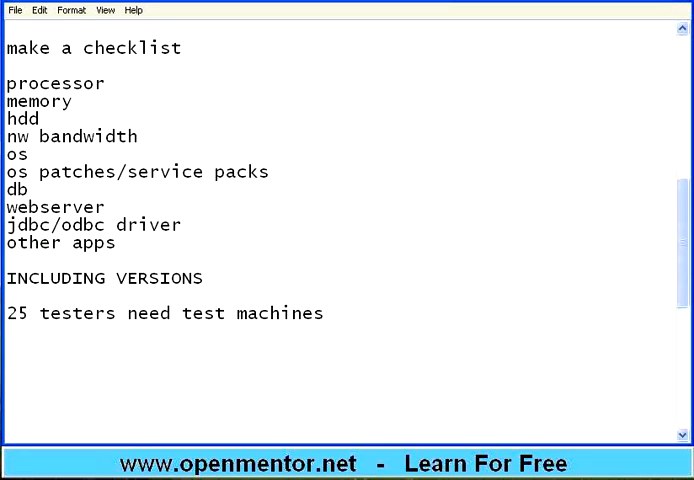
key(enter)
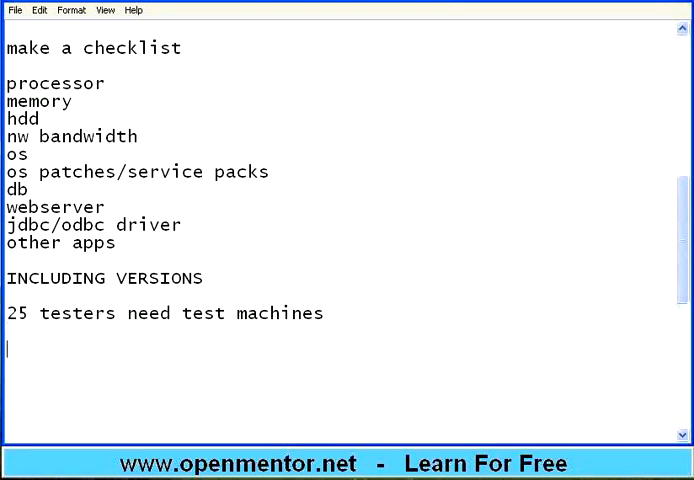
Add the definition 'AUT - application under test' below the testers line.
text(AUT -)
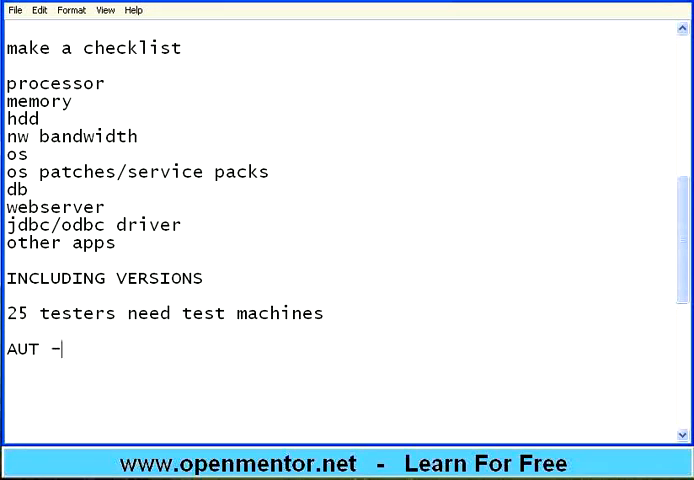
text(application und)
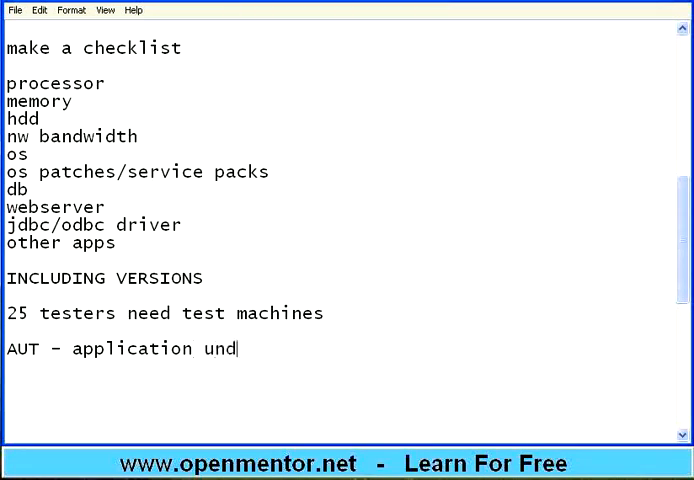
text(er test)
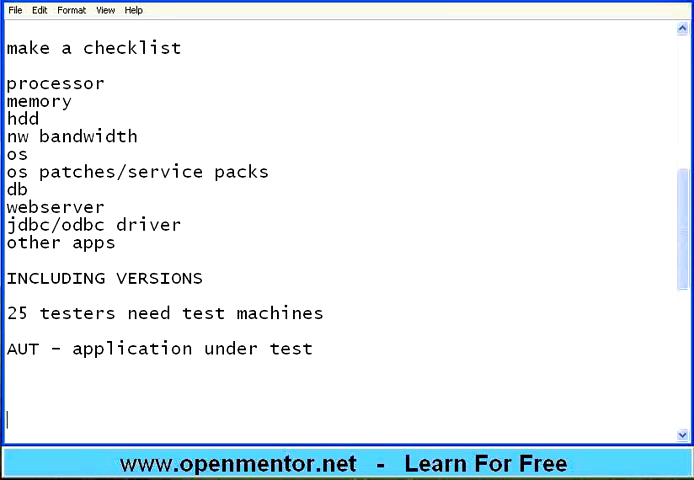
scroll(down, 3)
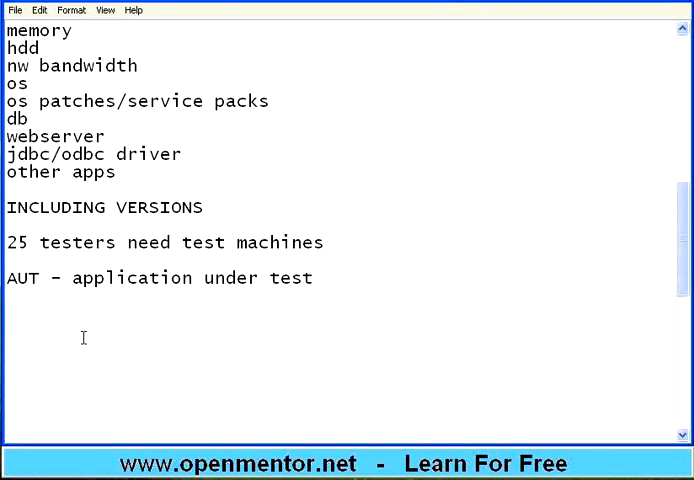
List 'net connection' and 'anti-virus sw installs'.
text(net connec)
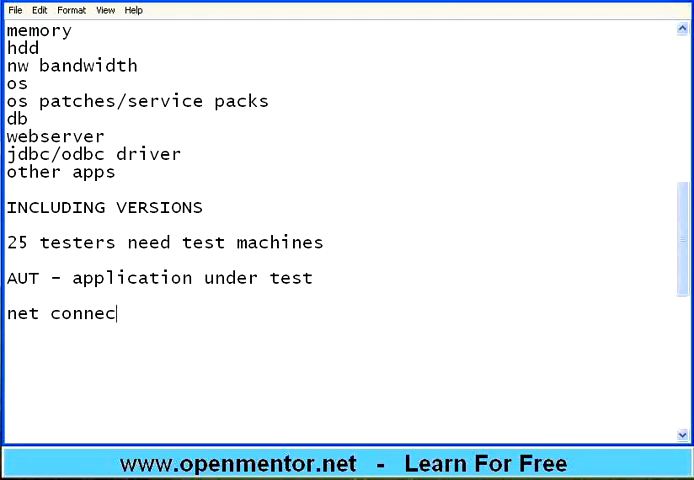
text(tion)
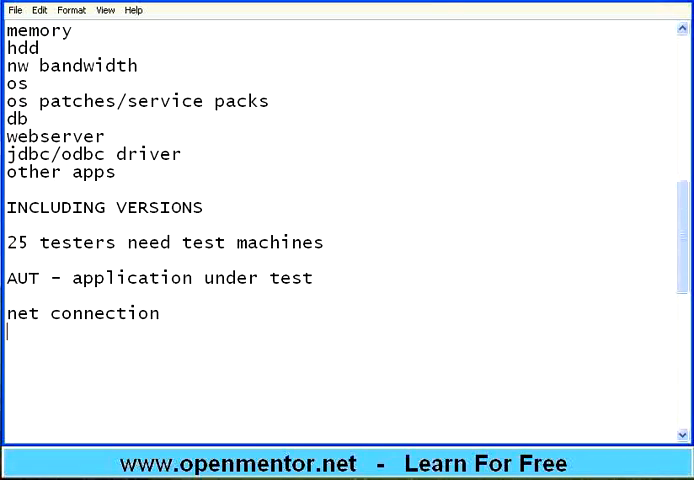
text(anti)
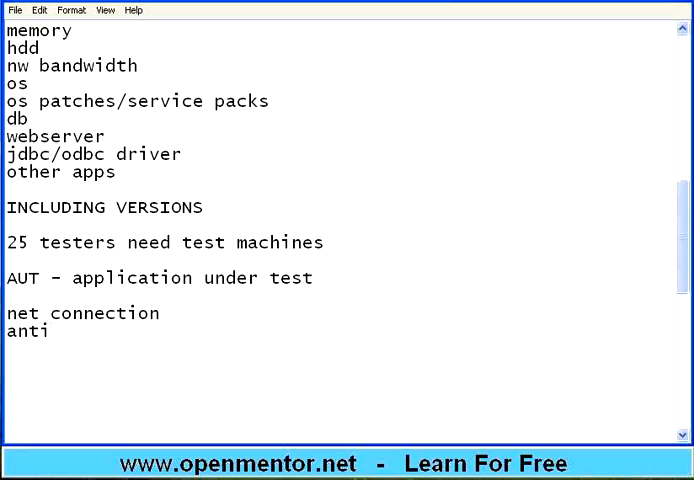
text(-virus sw instal)
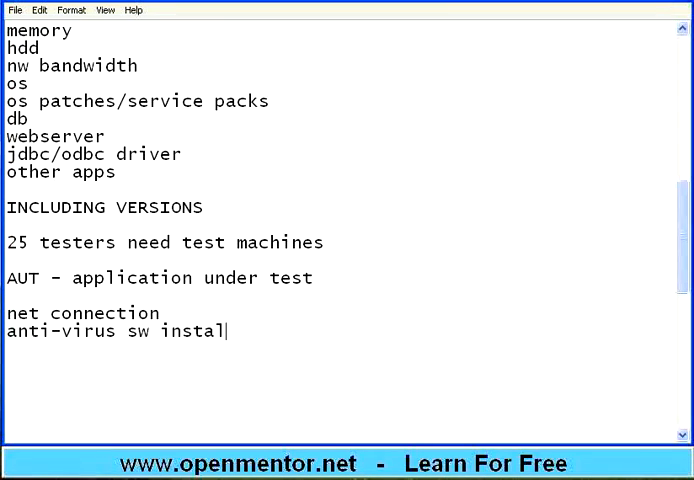
text(s)
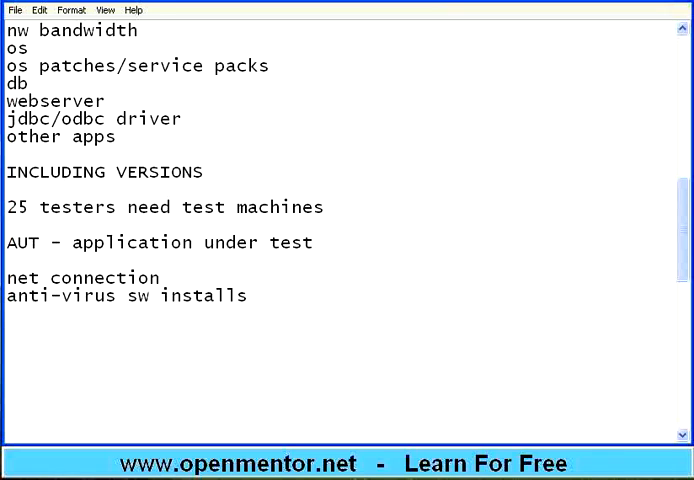
List 'firewall configurations' and 'ip addr configs'.
text(firewall configurati)
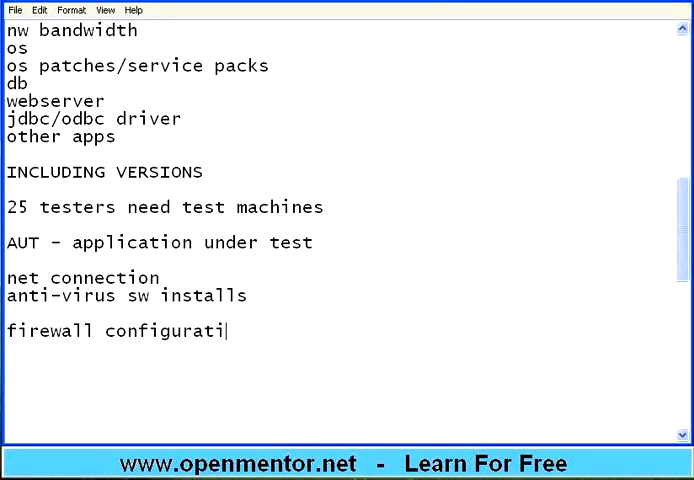
text(ons)
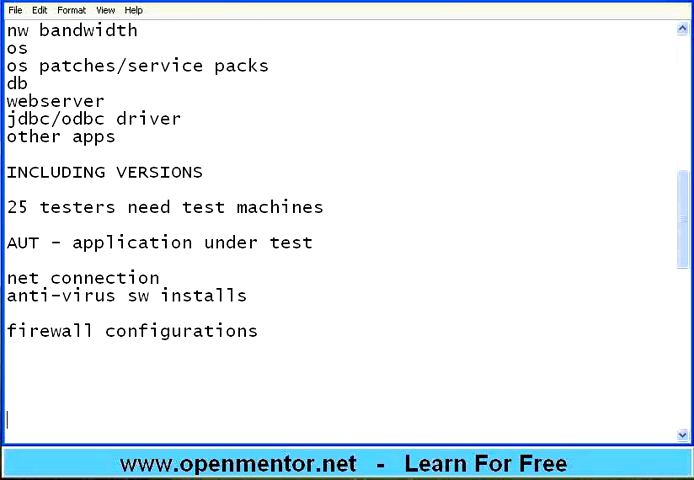
scroll(down, 3)
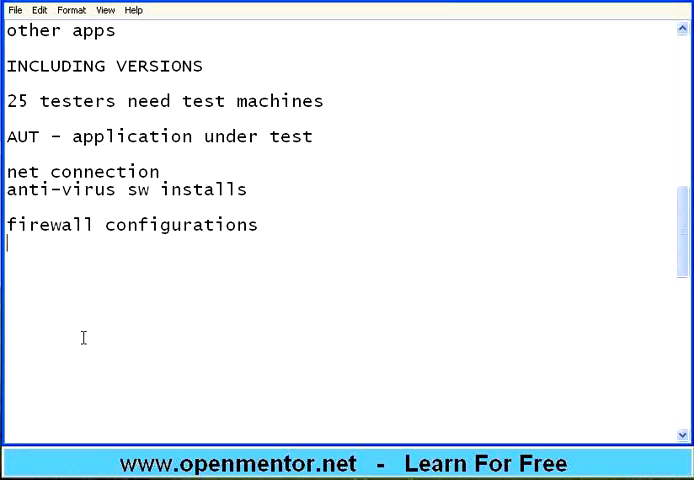
text(ip ad)
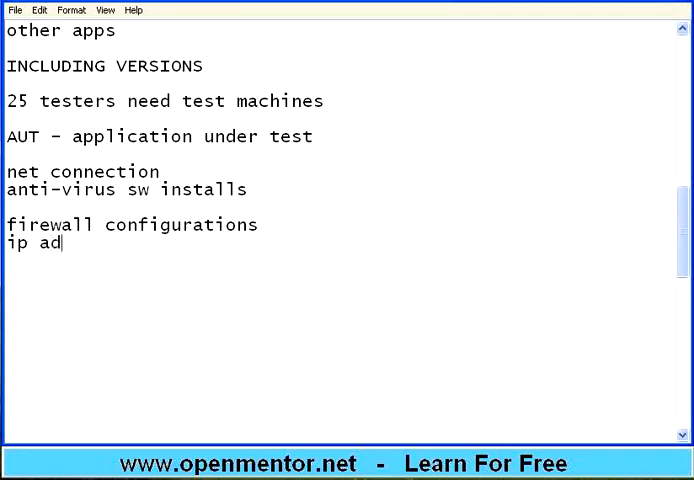
text(dr configs)
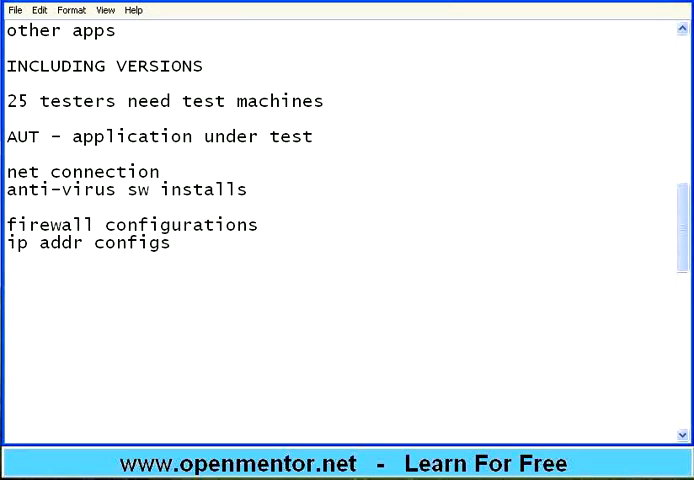
Write 'Virtualization - VMware, MS virtual PC'.
text(Virtuali)
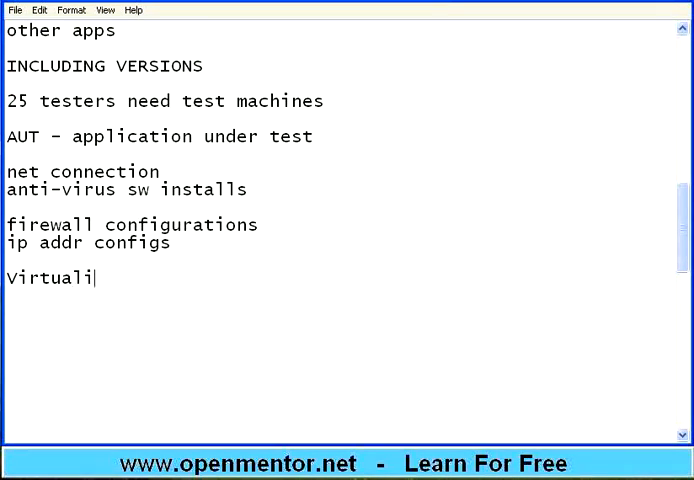
text(zation)
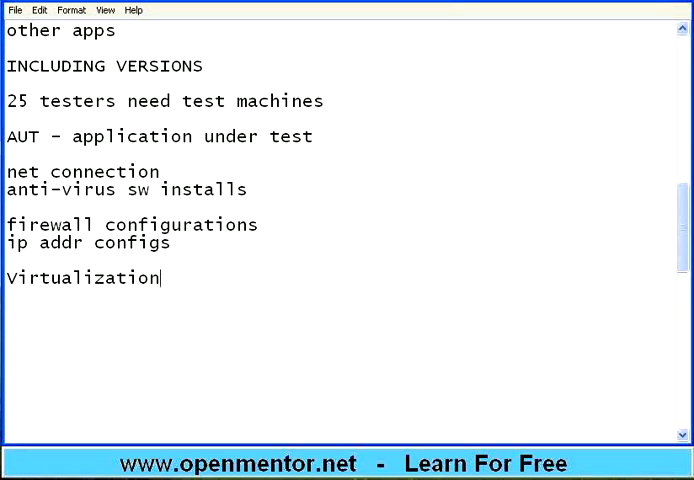
text(- VMWare,)
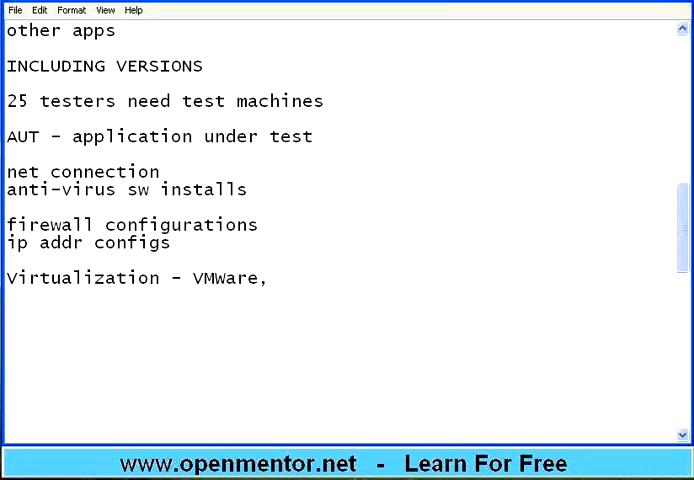
text(MS virtual PC)
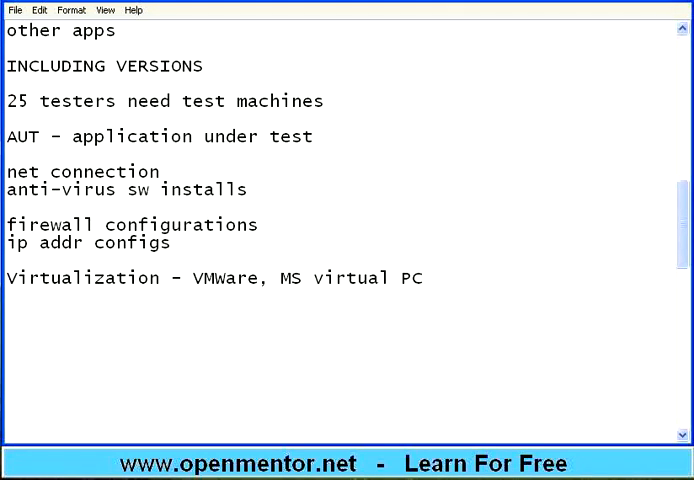
Insert 'Ghosts or images' above the virtualization line and remove the stray 'create'.
text(create)
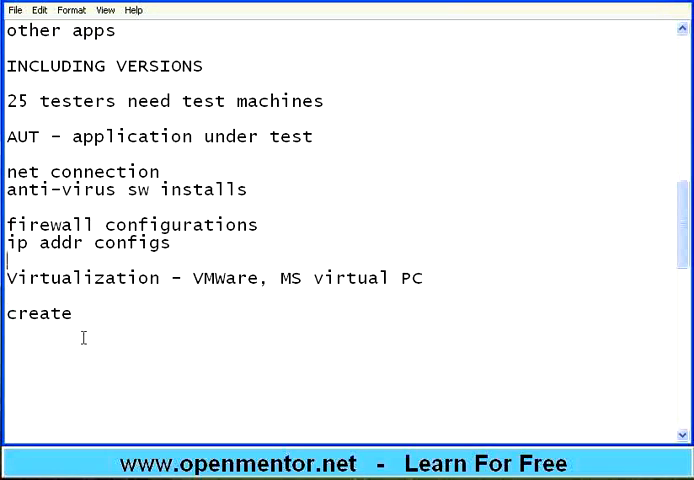
text(Ghosts)
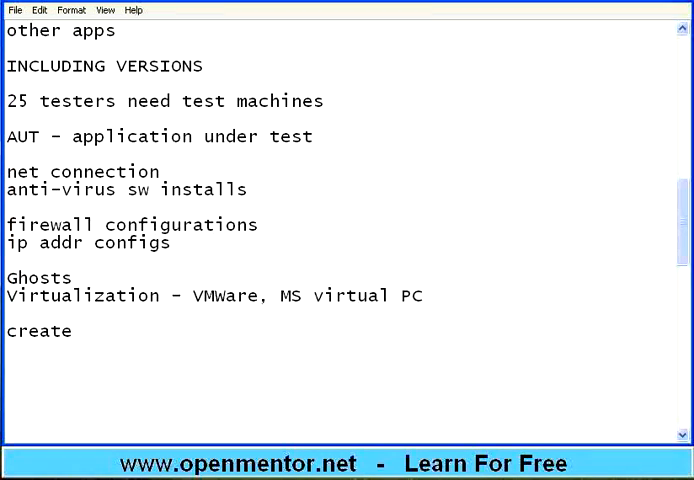
text(or images)
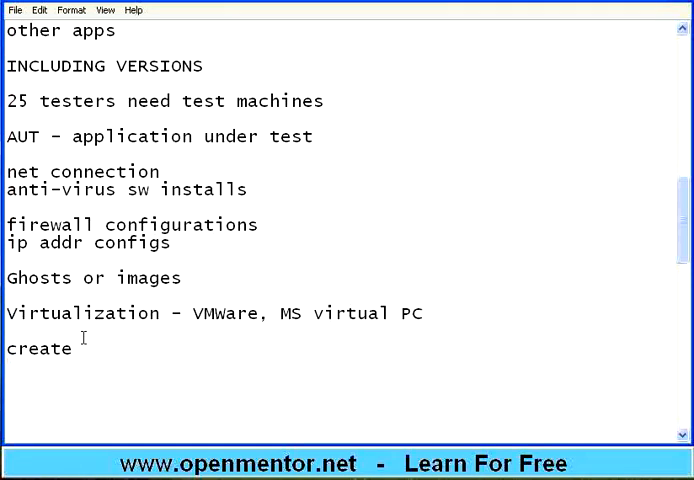
key(Enter)
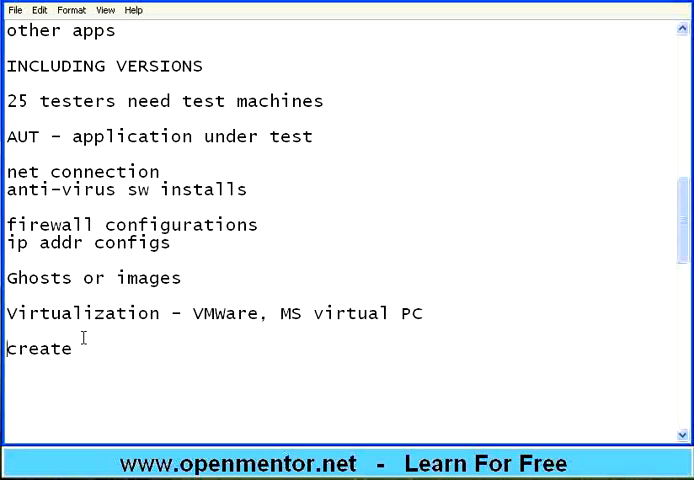
key(BackSpace)
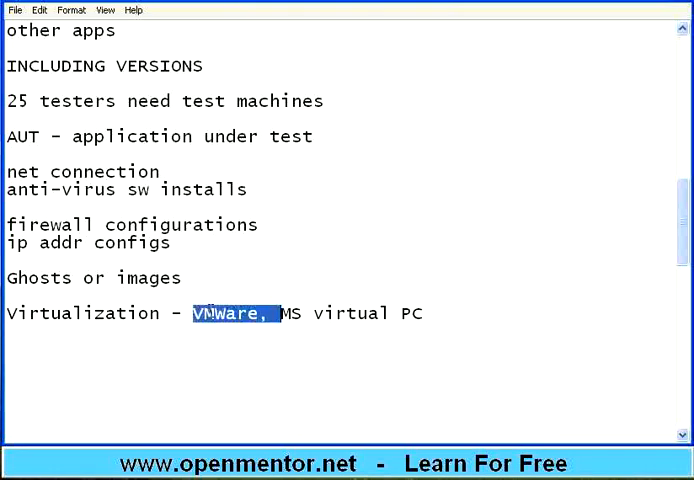
Write 'A set of prerequisite sw are installed on a brand new m/c'.
click(98, 344)
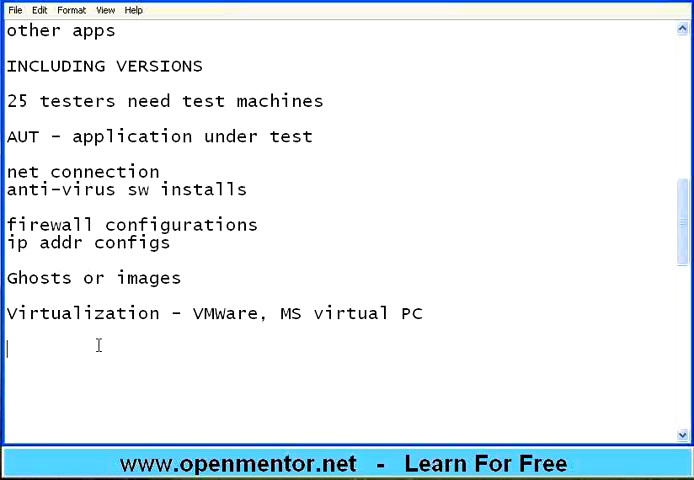
text(A set of p)
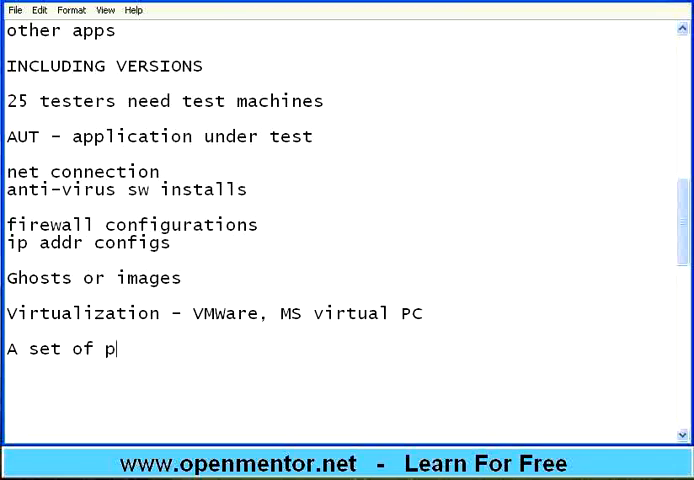
text(rereq)
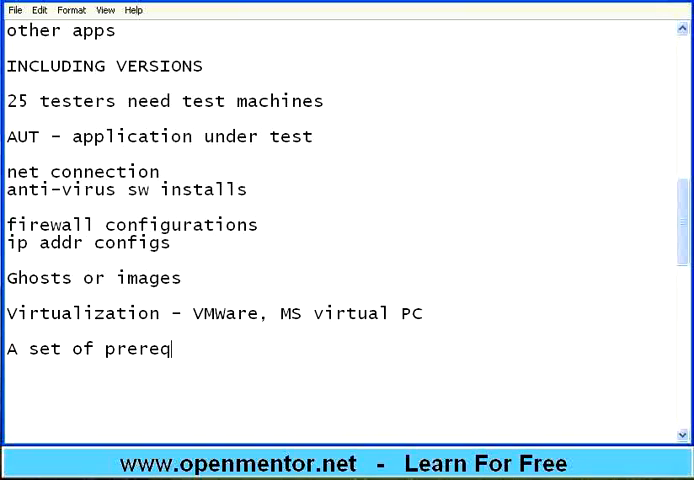
text(uisit)
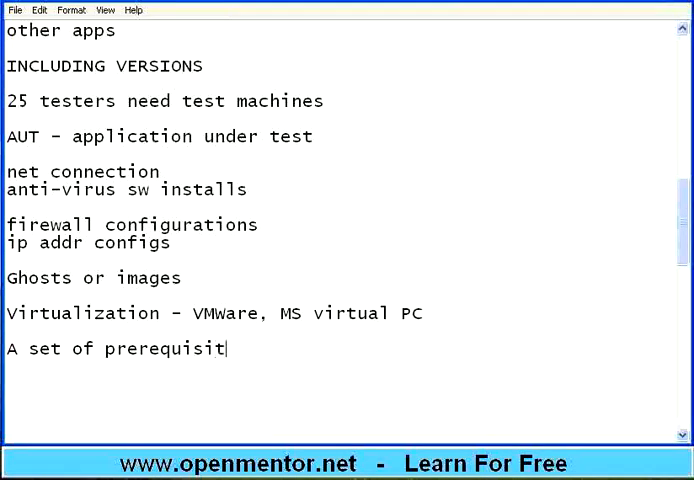
text(e sw are installed on a brand new m)
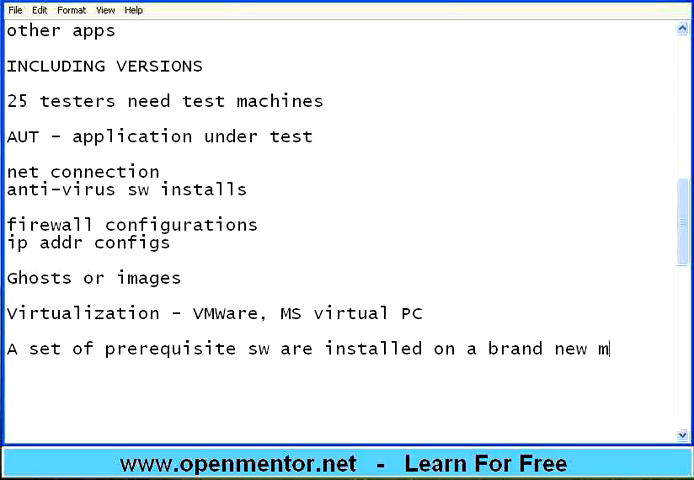
text(/c)
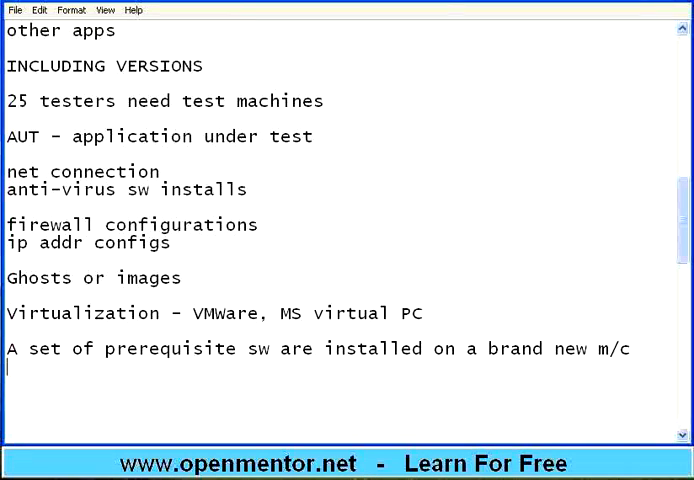
Continue with 'then a virtual hdd is made; virtual machine'.
text(tehn a)
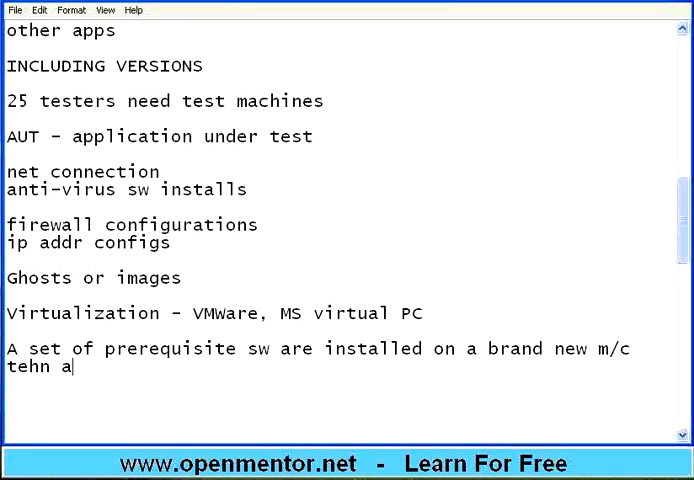
text(virtual h)
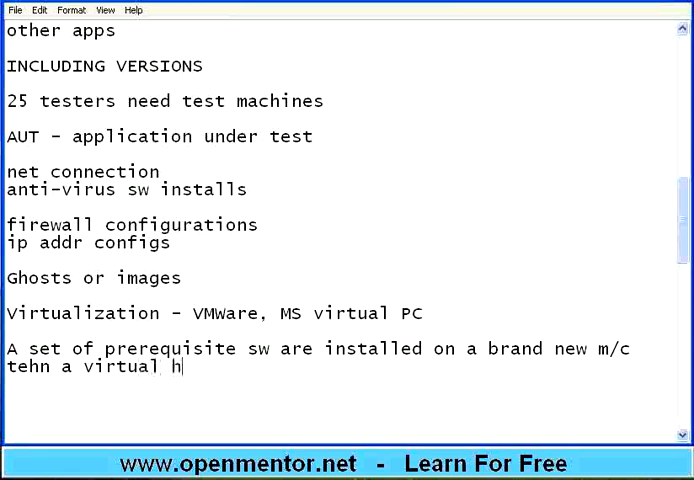
text(dd is made)
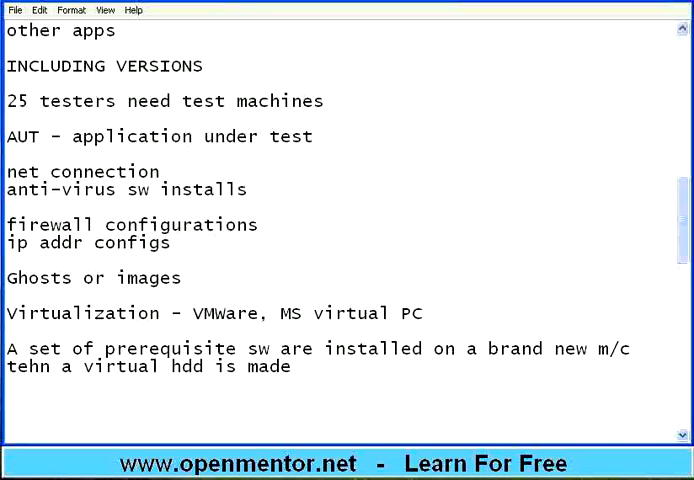
text(; vi)
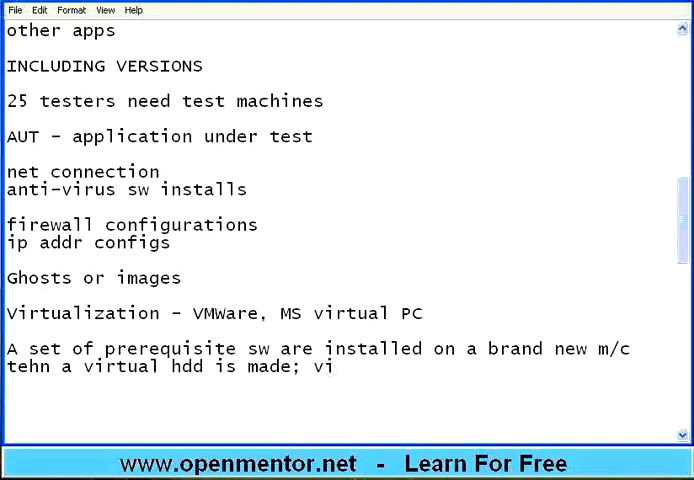
text(rtual machine)
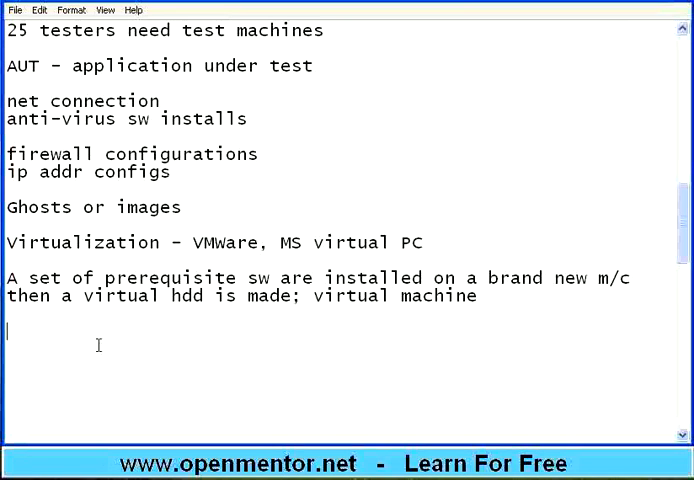
Add the line 'vpc - giga bytes in size' to the notes.
text(vpc)
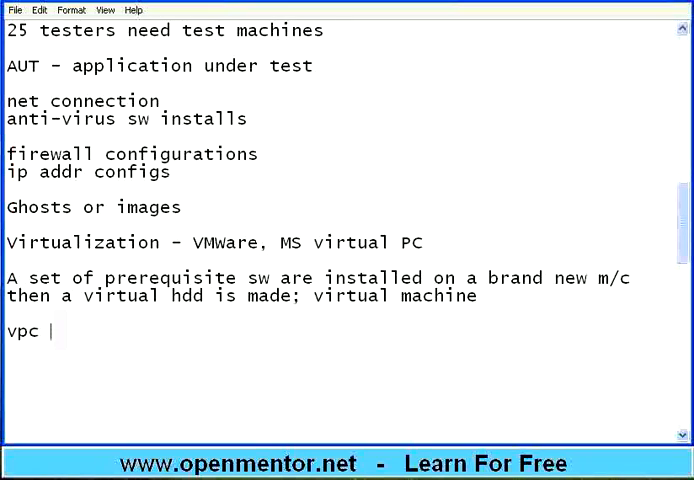
text(- g)
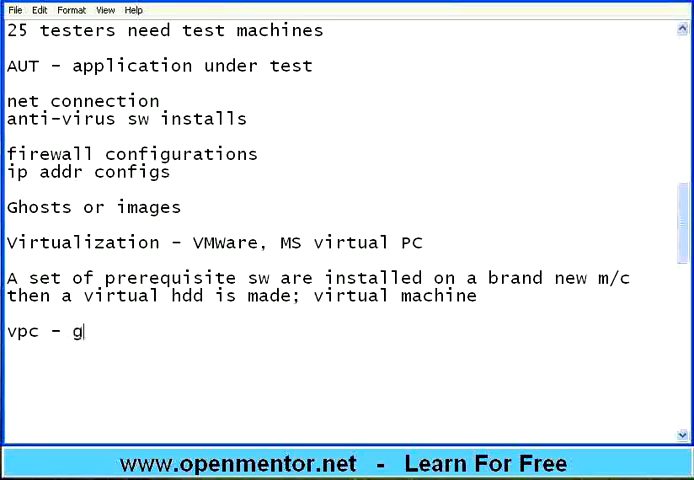
text(iga bytes)
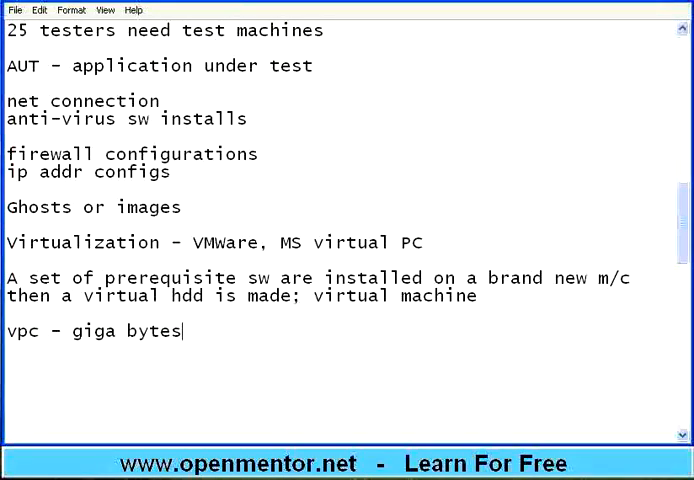
text(in size)
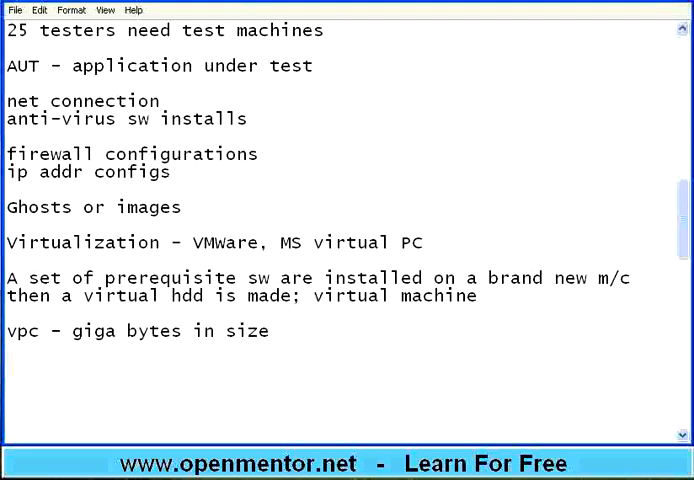
Add the line 'boot that virtual pc within your machine'.
text(boot that v)
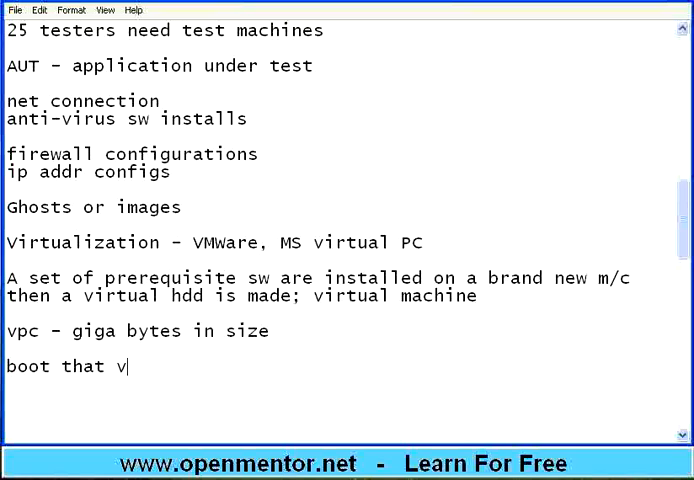
text(irtual pc w)
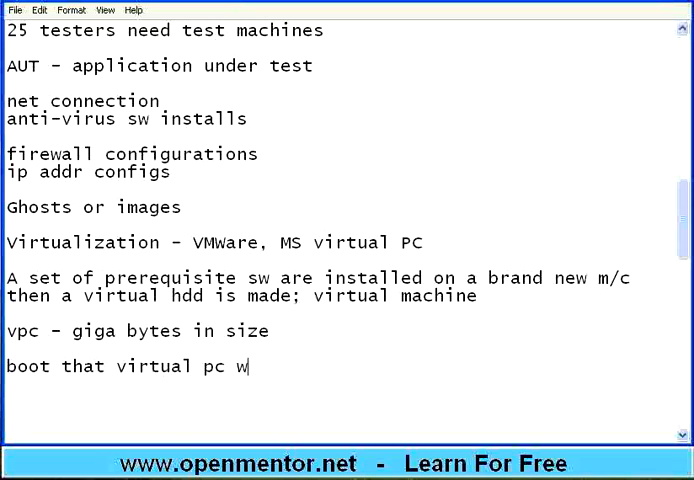
text(ithin your m)
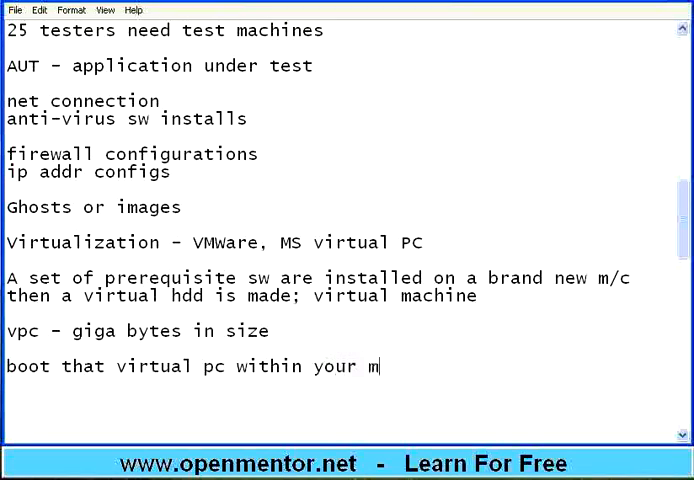
text(achine)
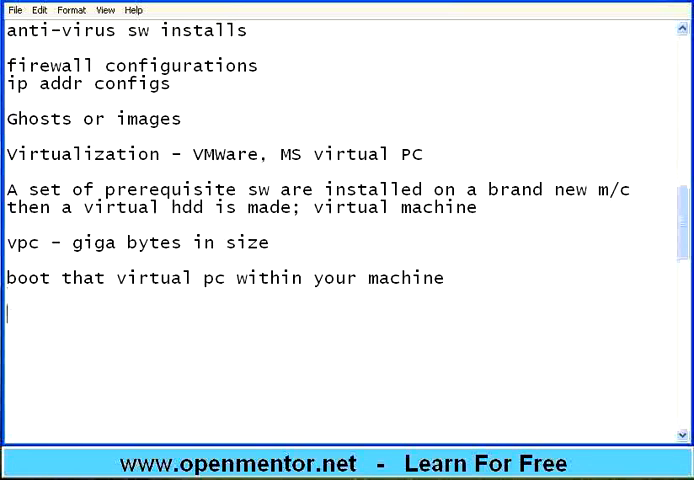
Add the line 'test bed setup time is drastically reduced'.
text(test bed)
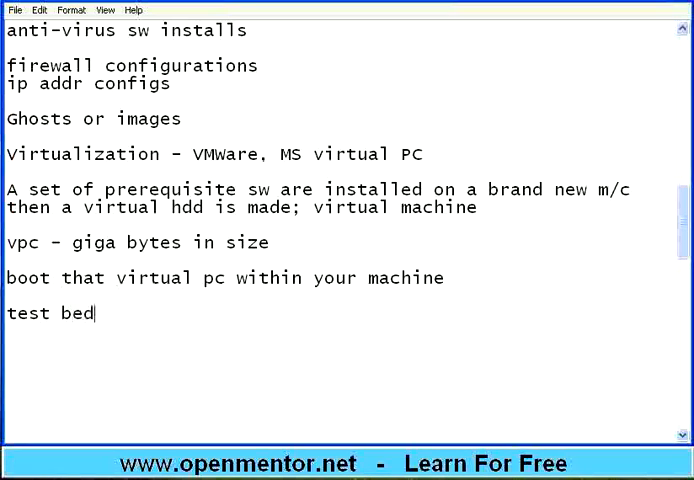
text(setup time)
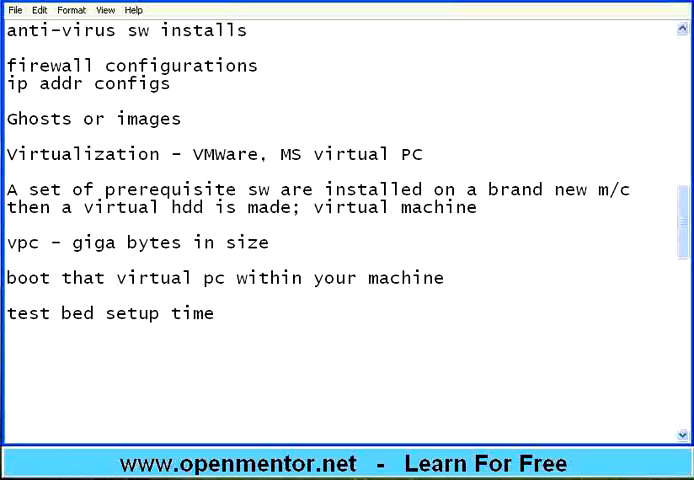
text(is drastically r)
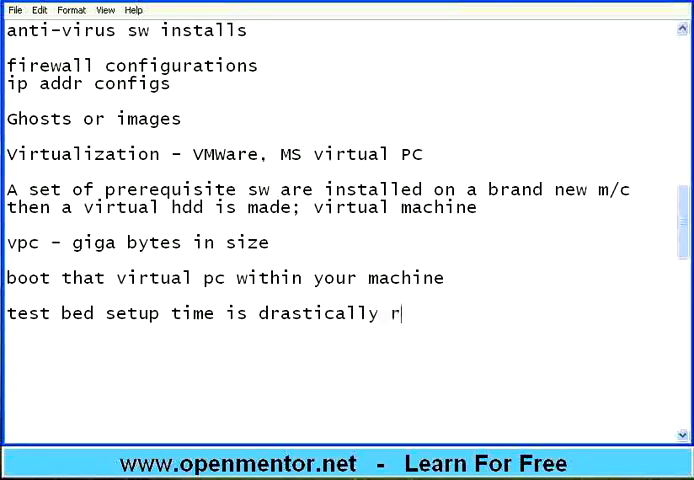
text(educed)
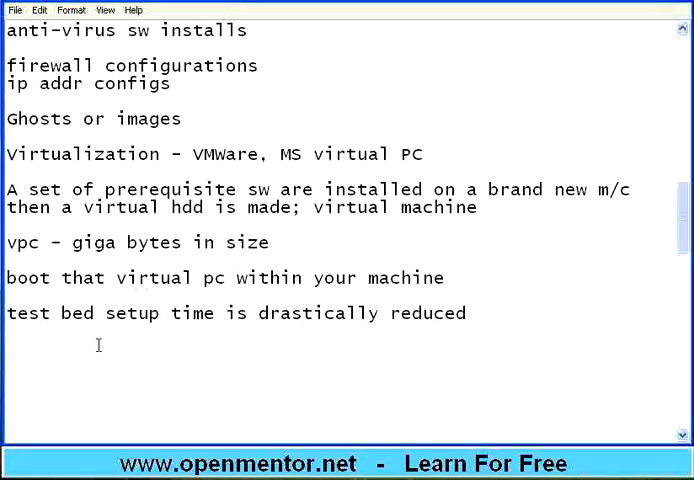
Add the line 'after testing completion, destory that vhd'.
text(after t)
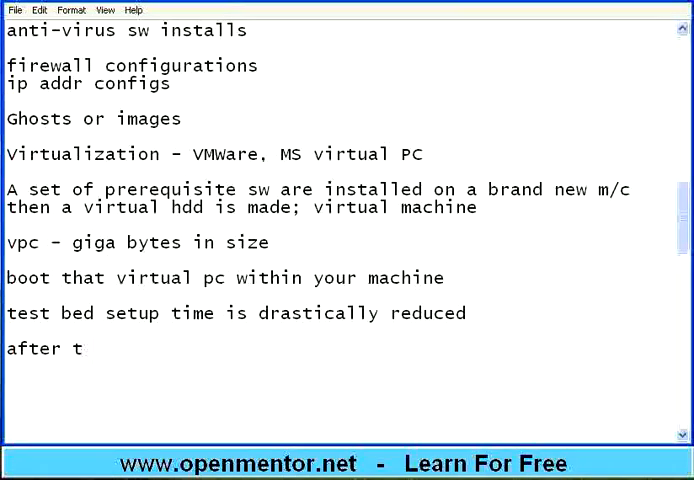
text(esting completion, des)
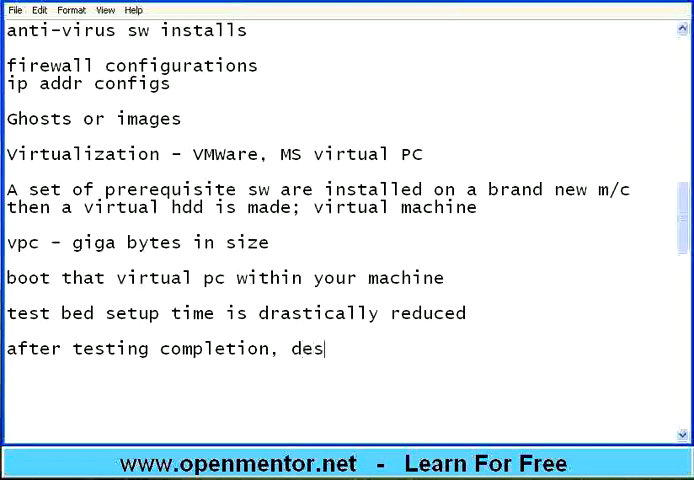
text(tory that)
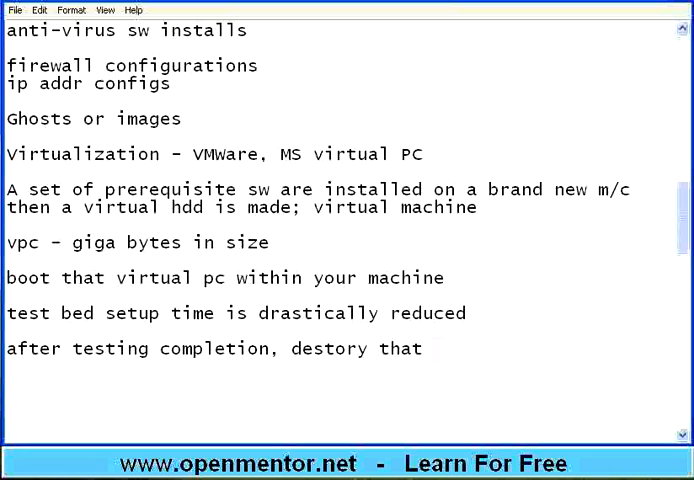
text(vhd)
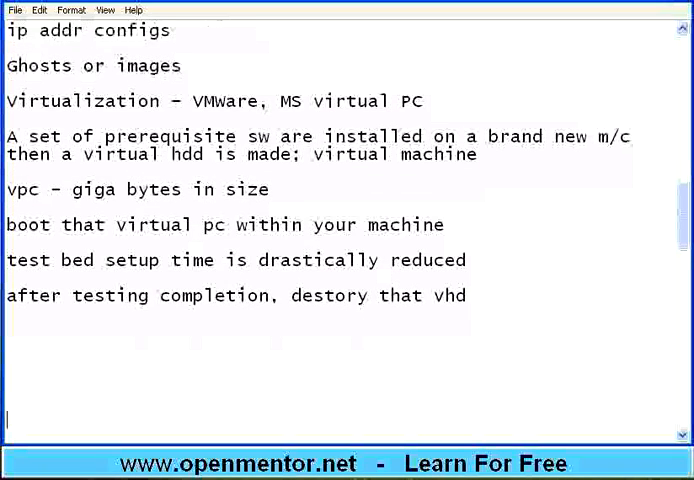
scroll(down, 3)
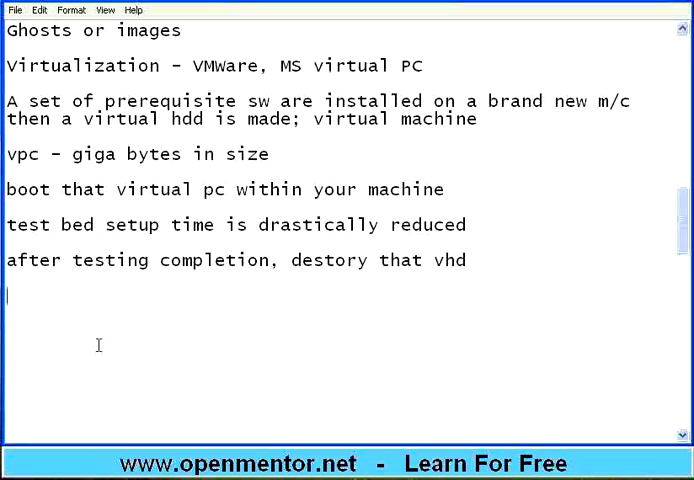
Add the closing line 'for virtual machines also we can allocate memory'.
text(for)
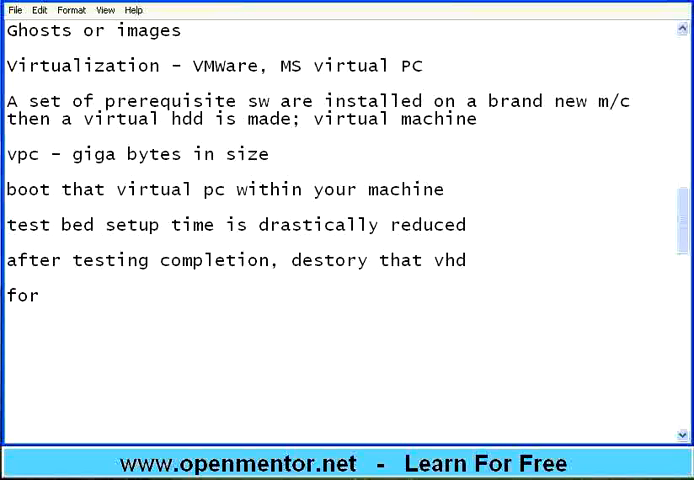
text(virtual mac)
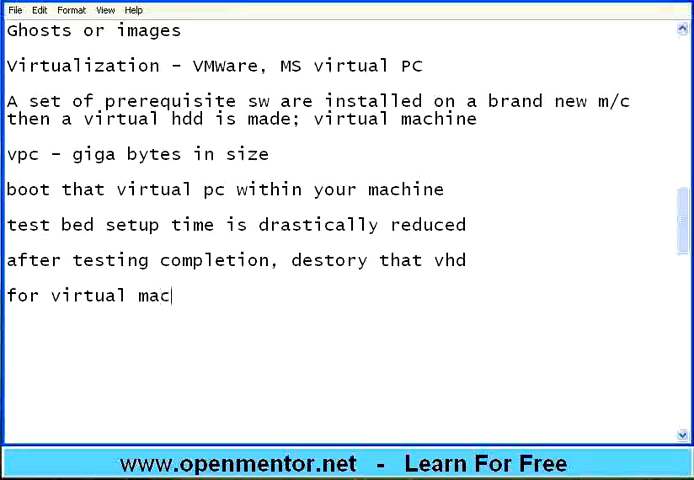
text(hines also)
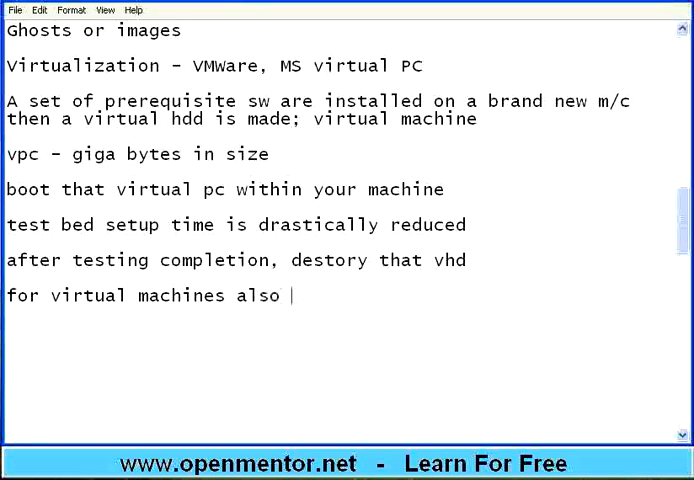
text(we can allo)
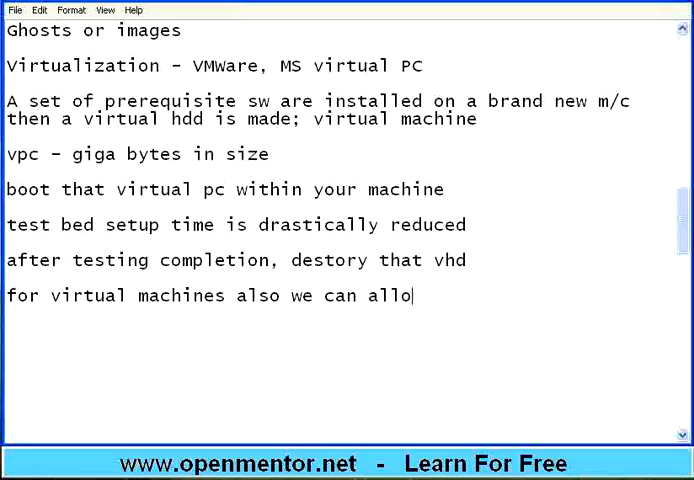
text(cate memor)
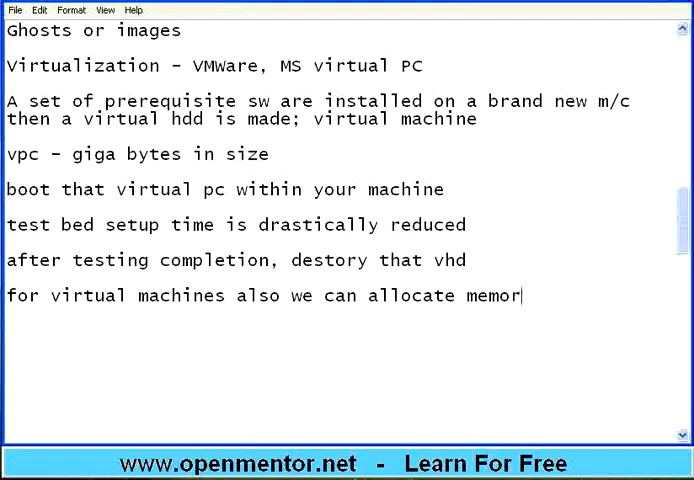
text(y)
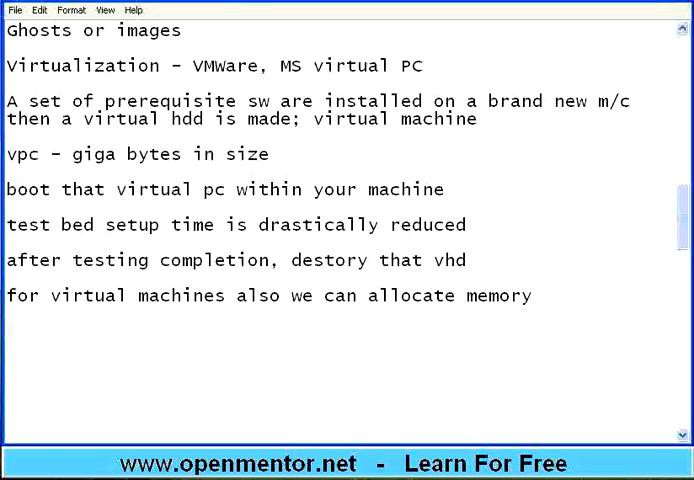